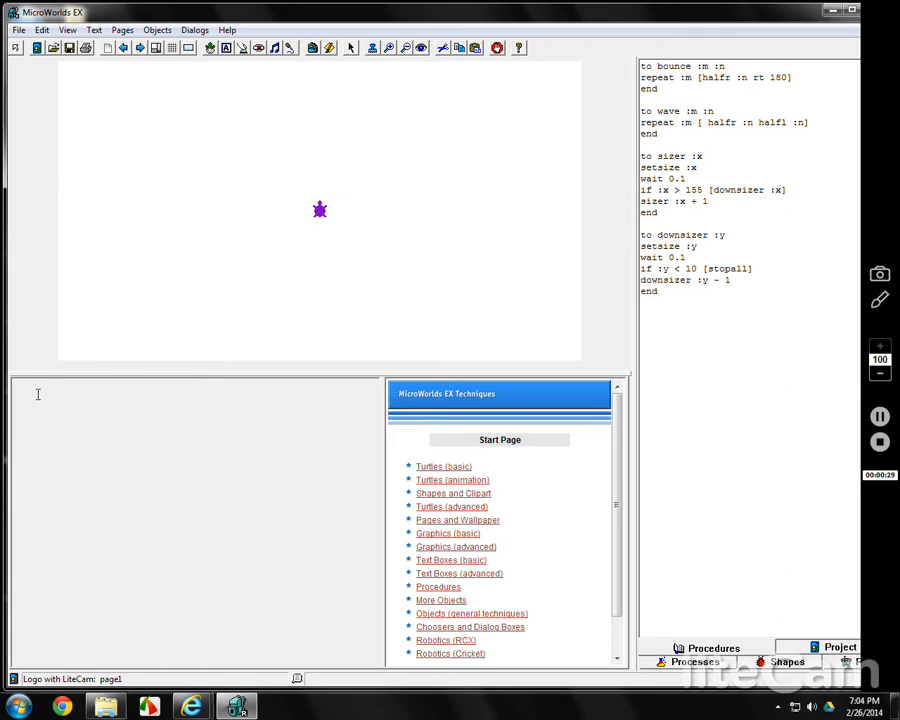
Step: Reposition the turtle pen-up: back 100, left 90, forward 100, right 90
text(pu)
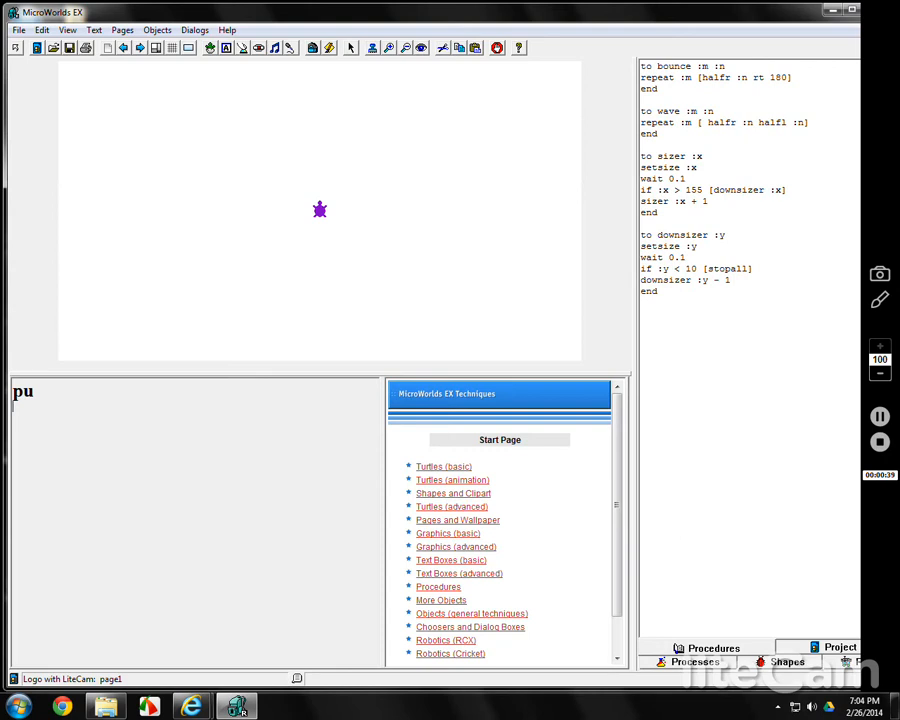
text(bk)
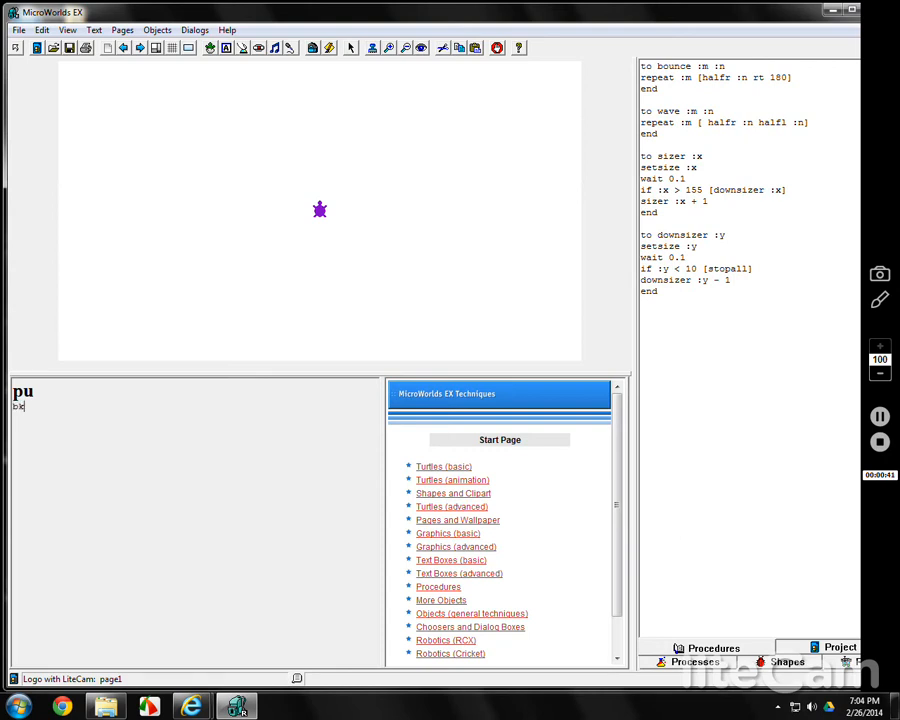
text(bk 100)
text(lt 90)
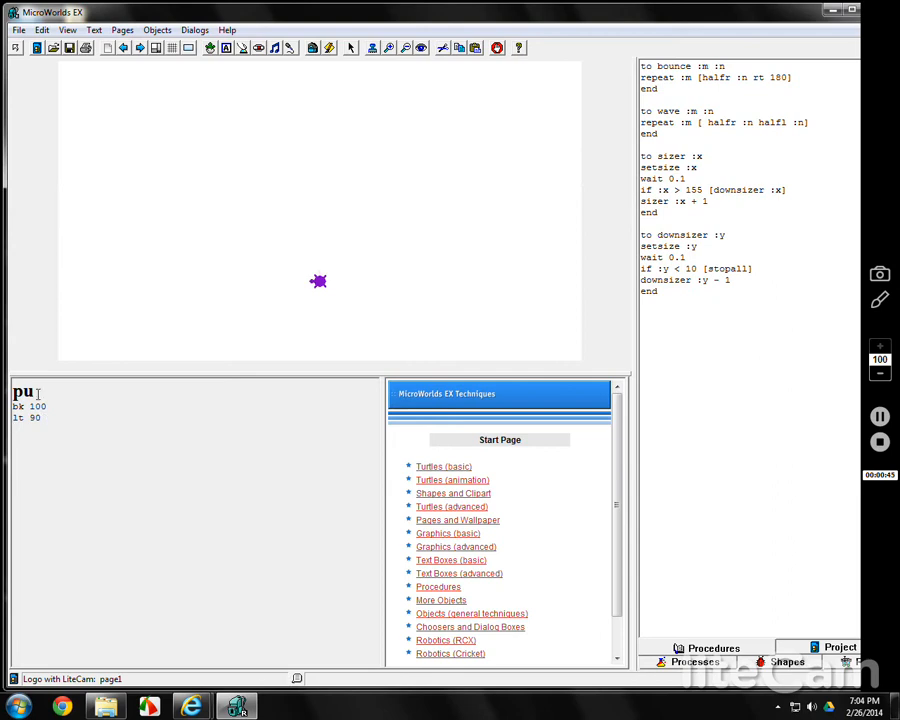
text(fd 100)
text(rt 90)
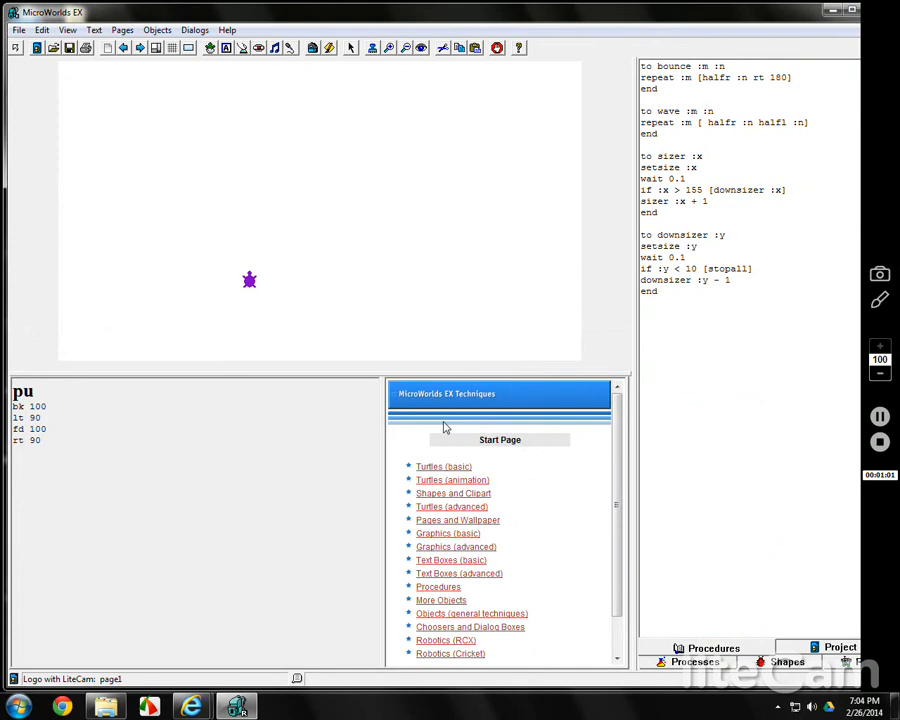
Step: Start a 'to house' procedure holding the pu, bk 100, lt 90, fd 100, rt 90 moves
click(651, 318)
text(to b)
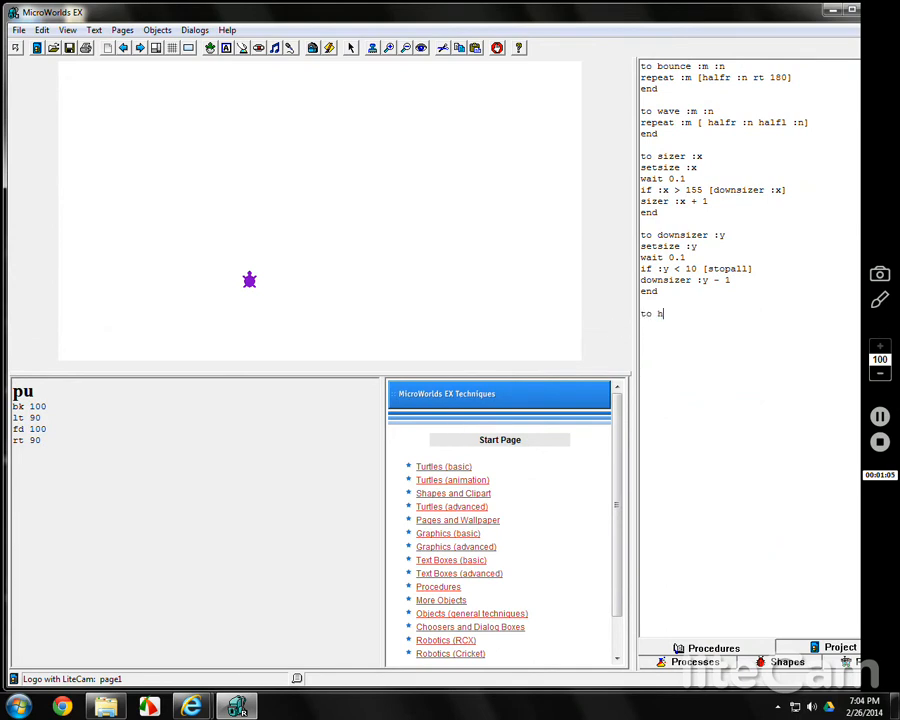
text(ouse)
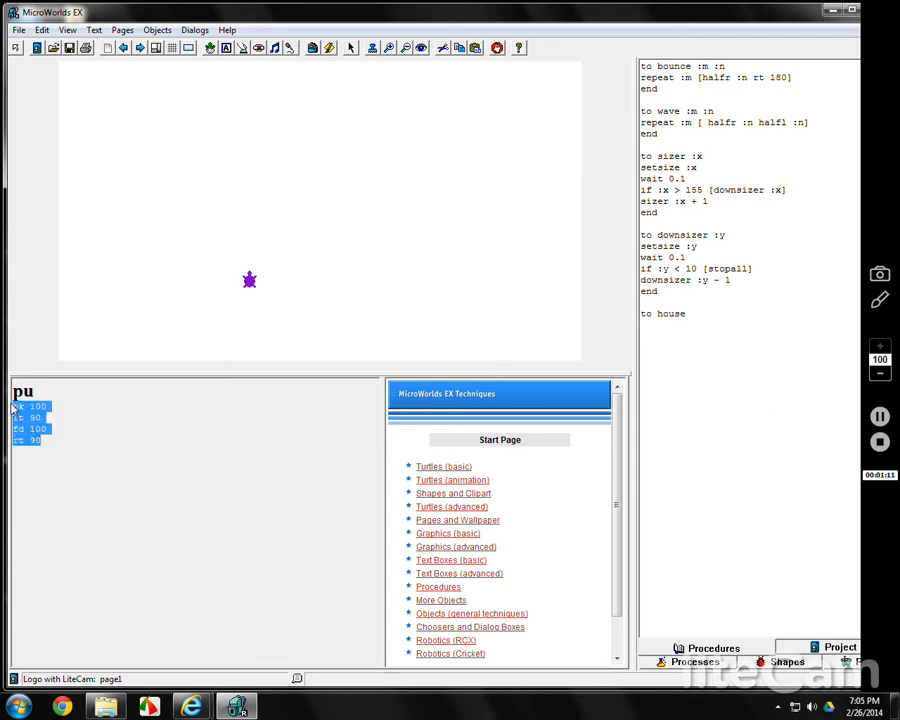
right_click(20, 410)
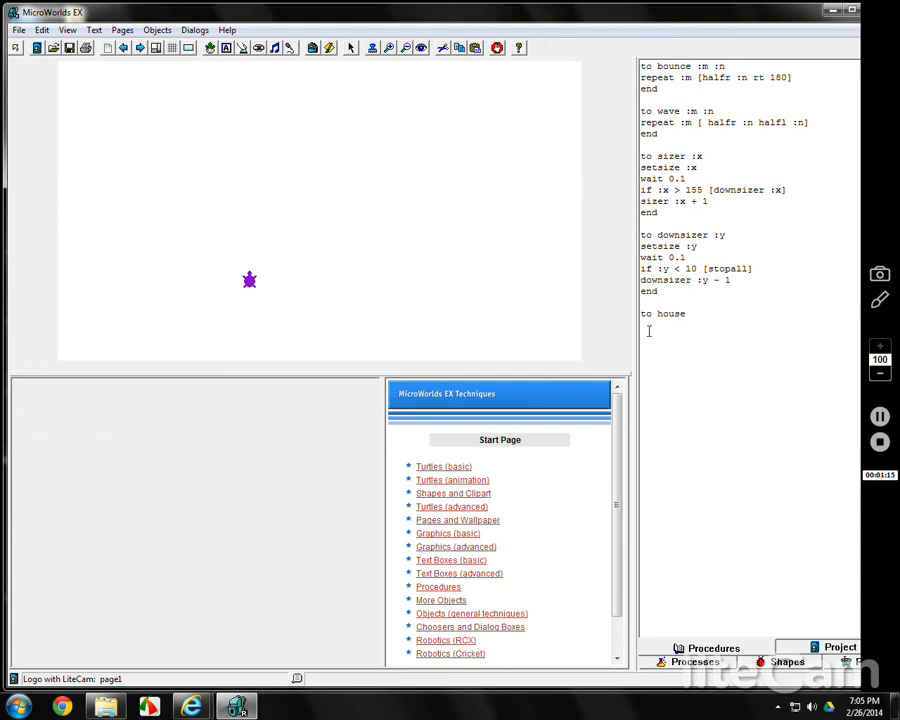
right_click(648, 332)
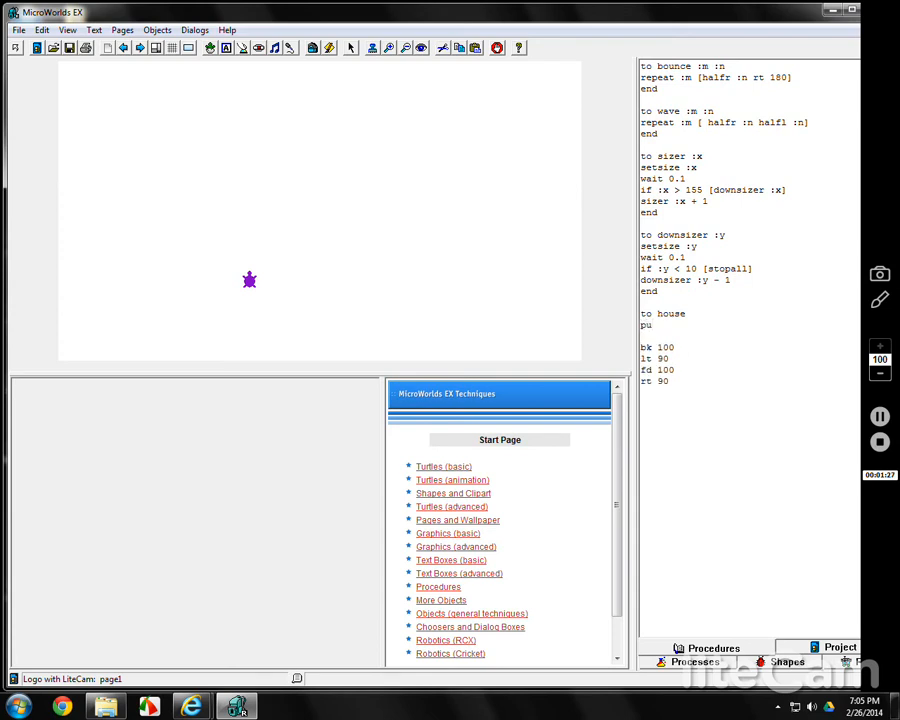
click(13, 394)
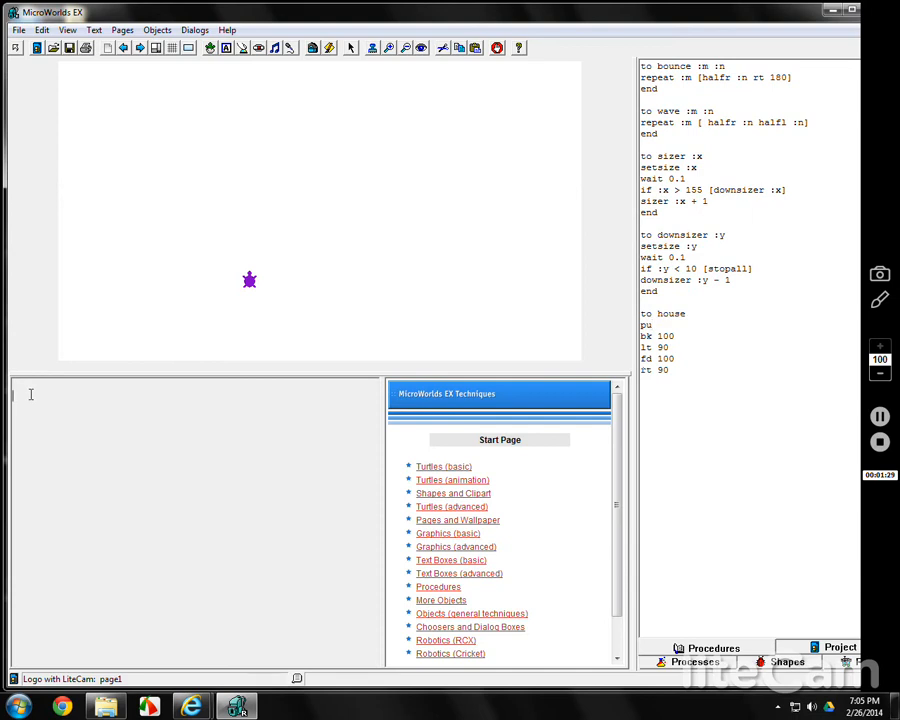
Step: Run cg, house, pd and square 100 to draw the front square
text(cg)
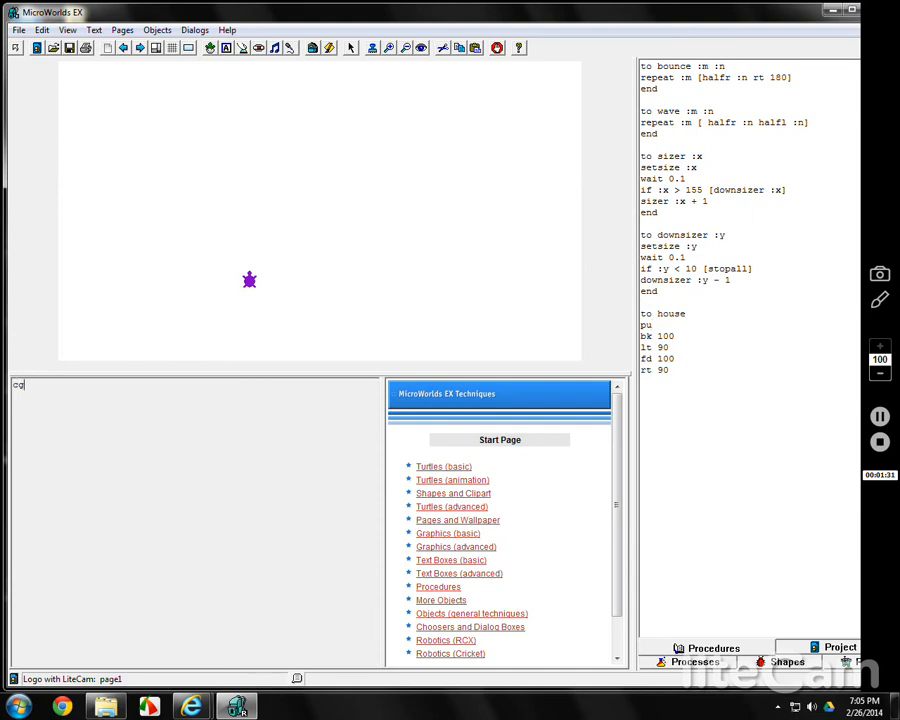
text(house)
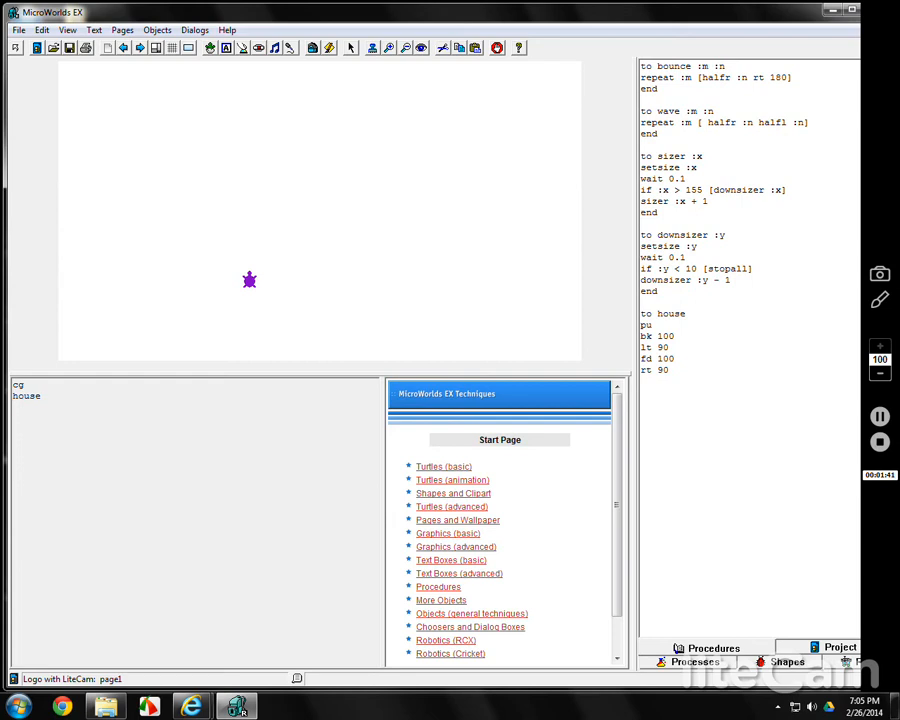
text(pd)
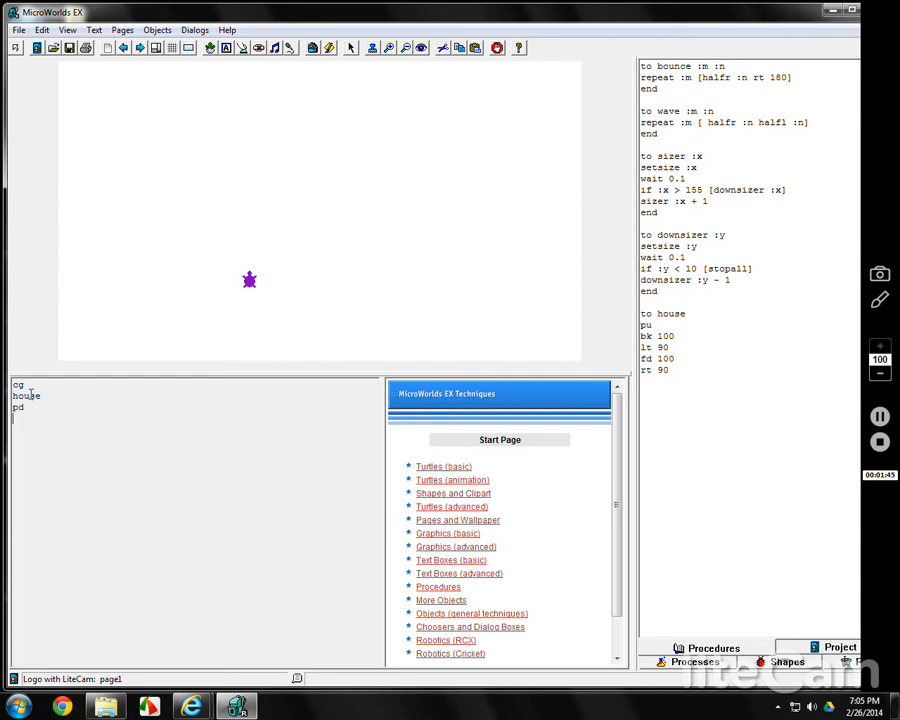
text(su)
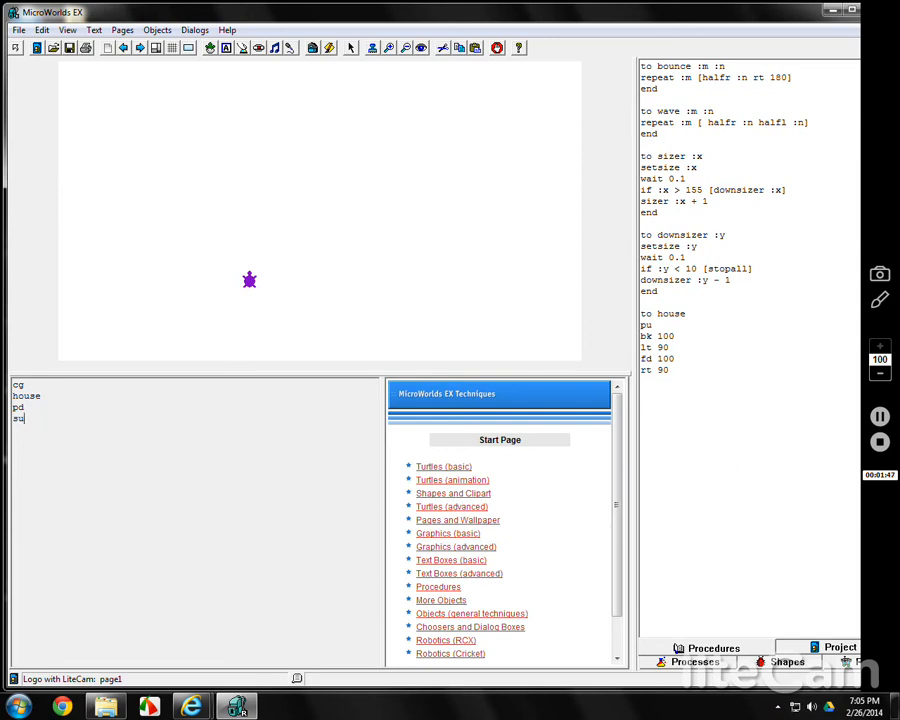
text(square 100)
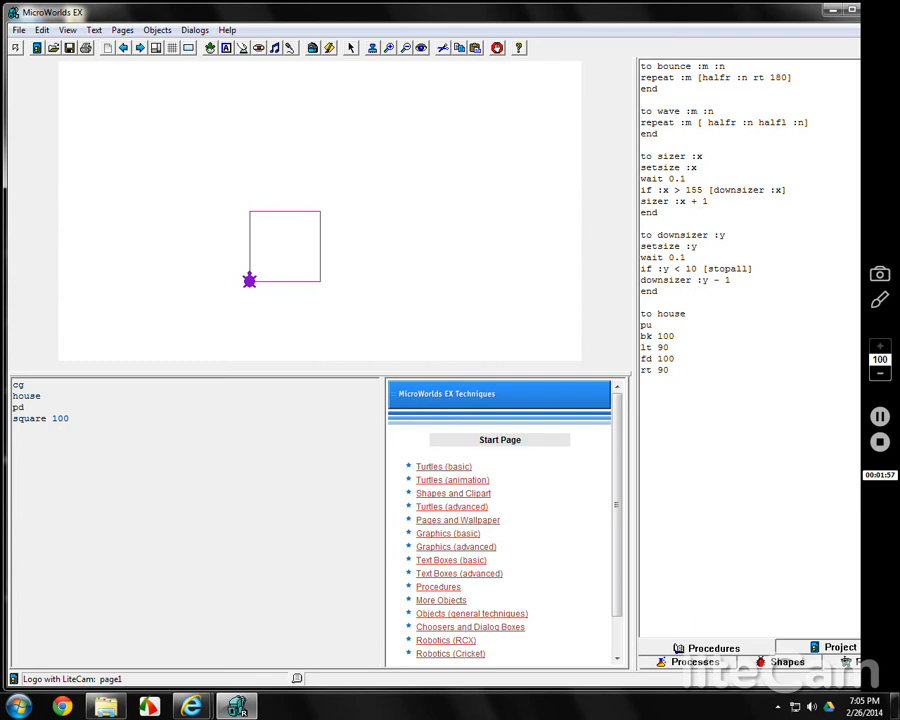
Step: Draw a triangle 100 roof on the square using fd 100 and rt 30
text(fd 100)
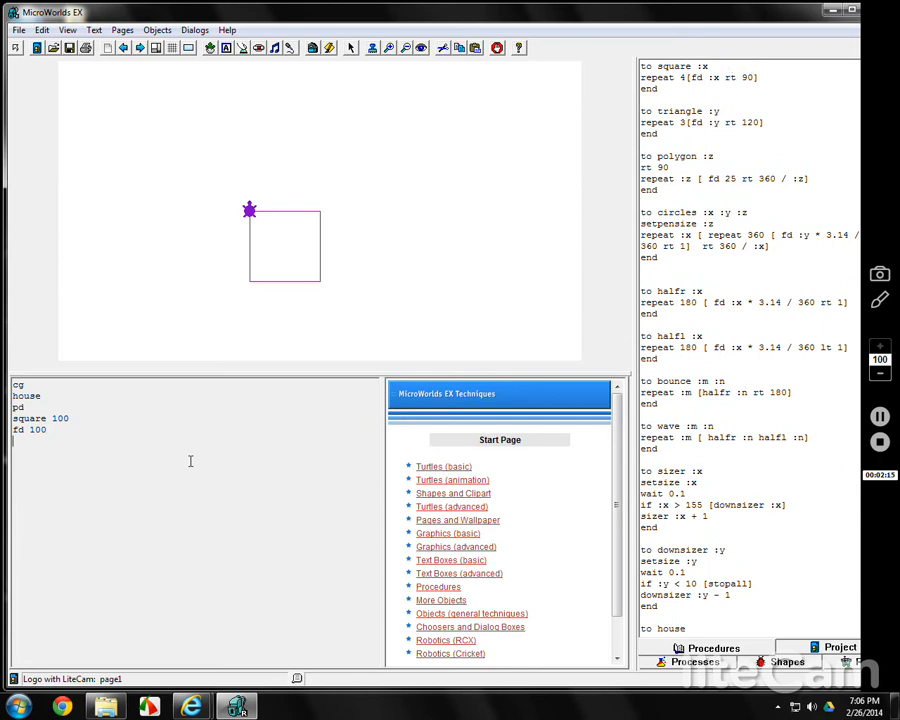
text(triangle)
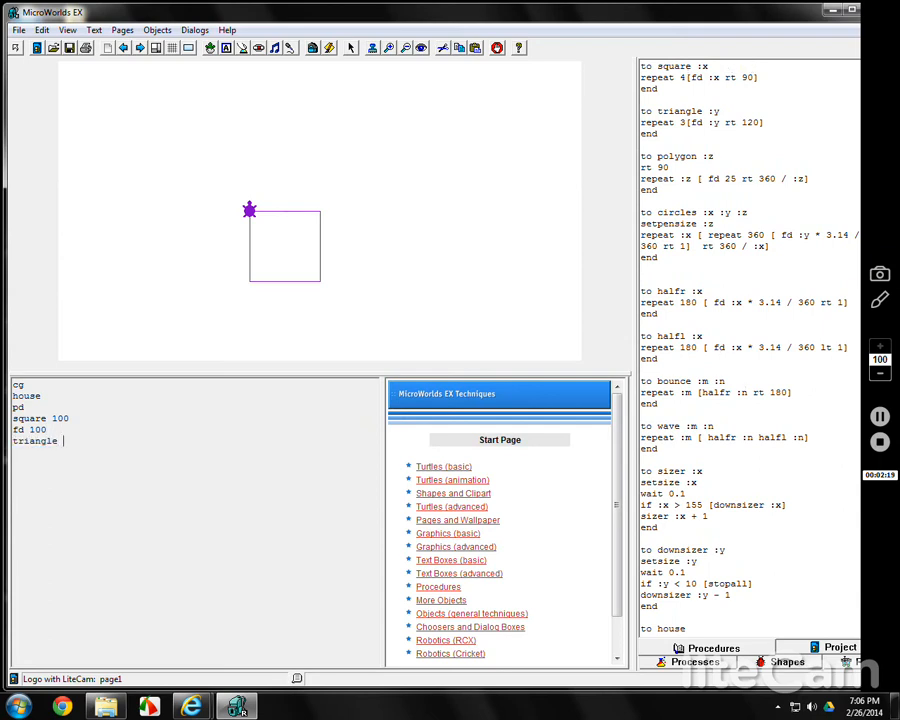
text(100)
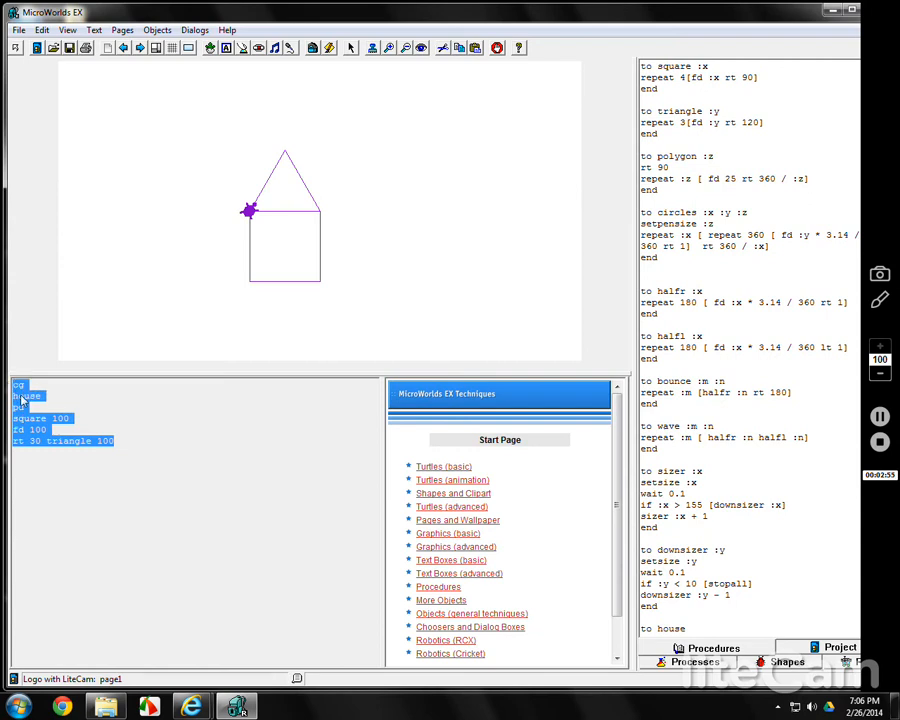
Step: Move cg, pd, square 100, fd 100, rt 30 triangle 100 into the house procedure
right_click(30, 420)
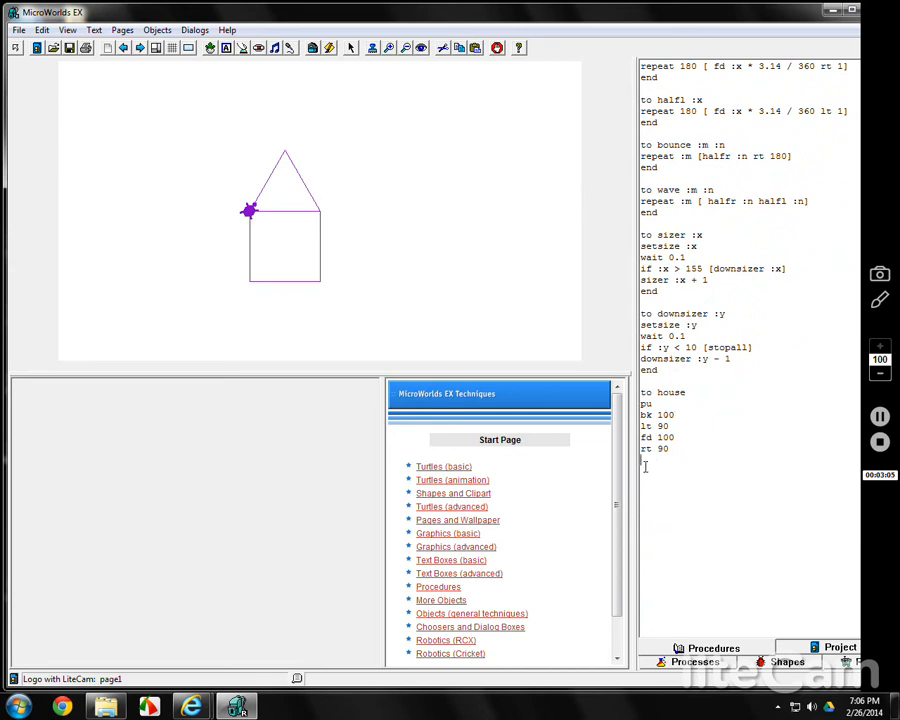
right_click(645, 467)
text(house)
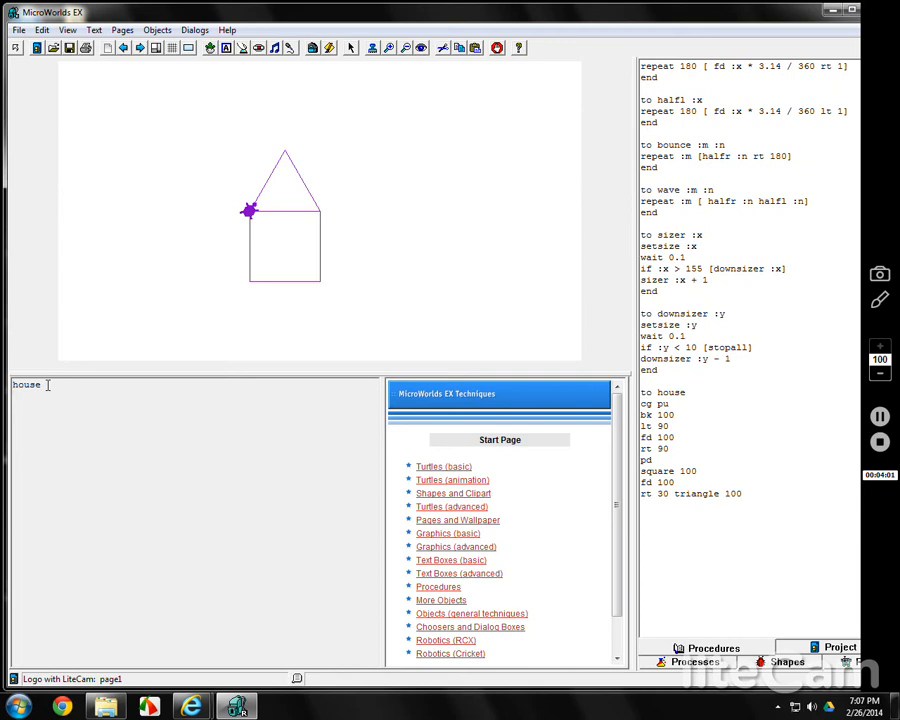
Step: Draw the 150-step slanted roof edge and descending line, then select those commands
text(fd 100)
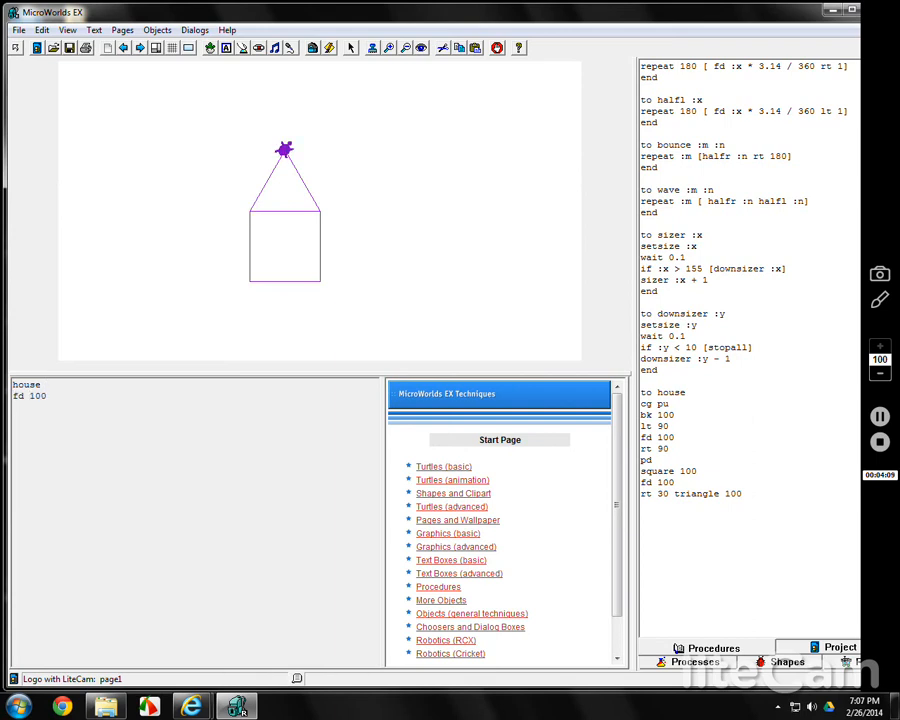
text(rt 30)
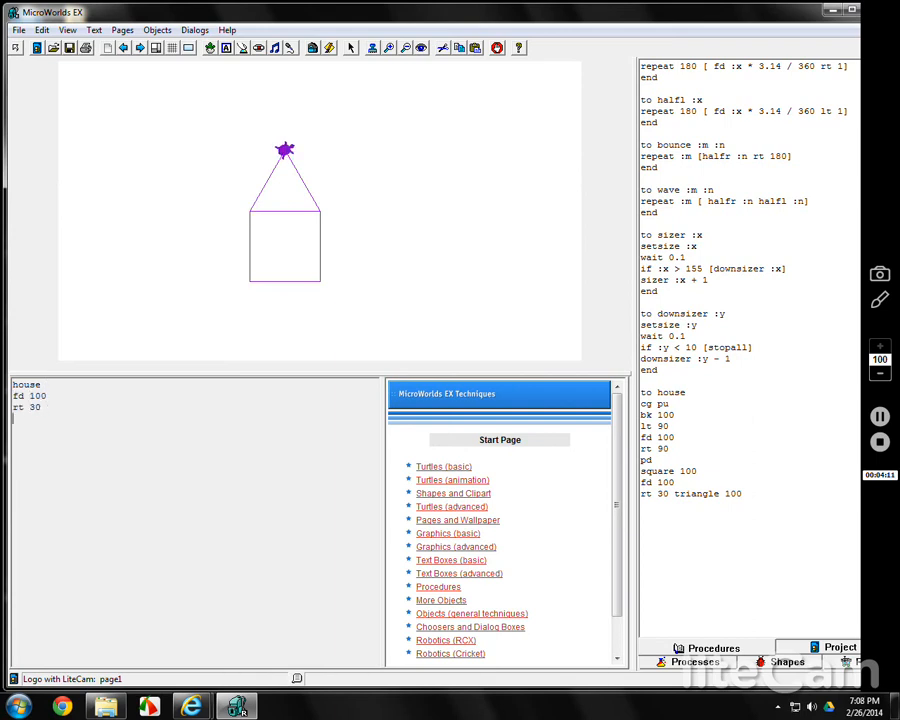
text(fd 150)
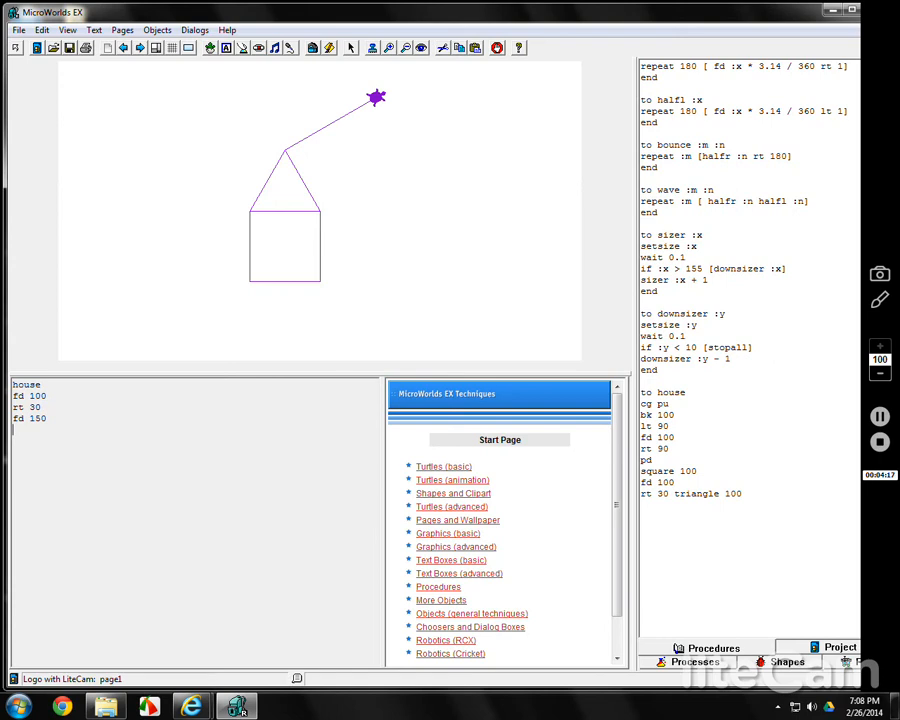
text(rt)
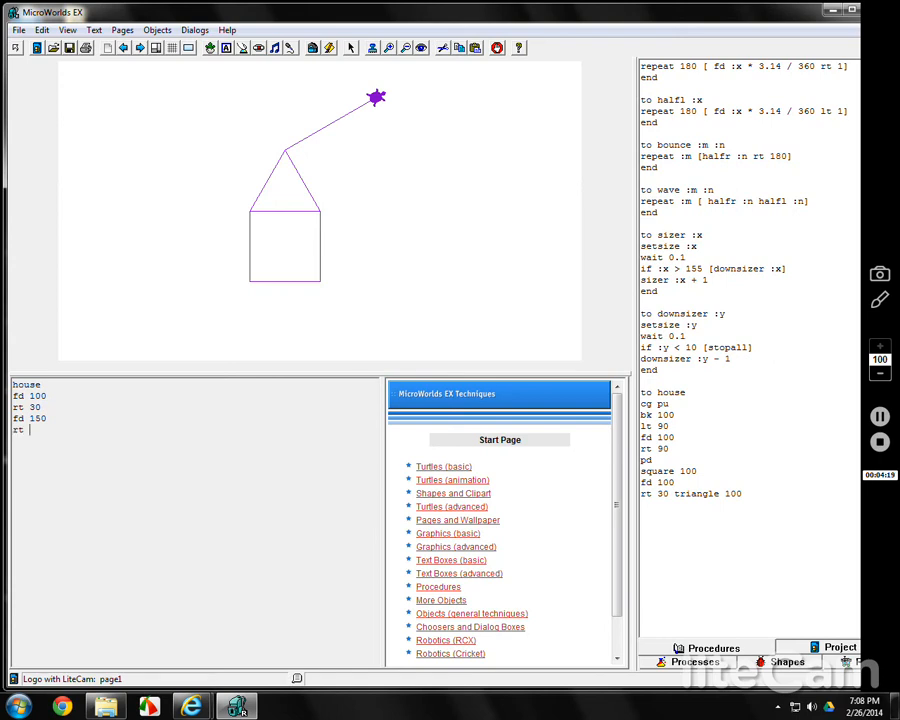
text(60)
text(fd 100)
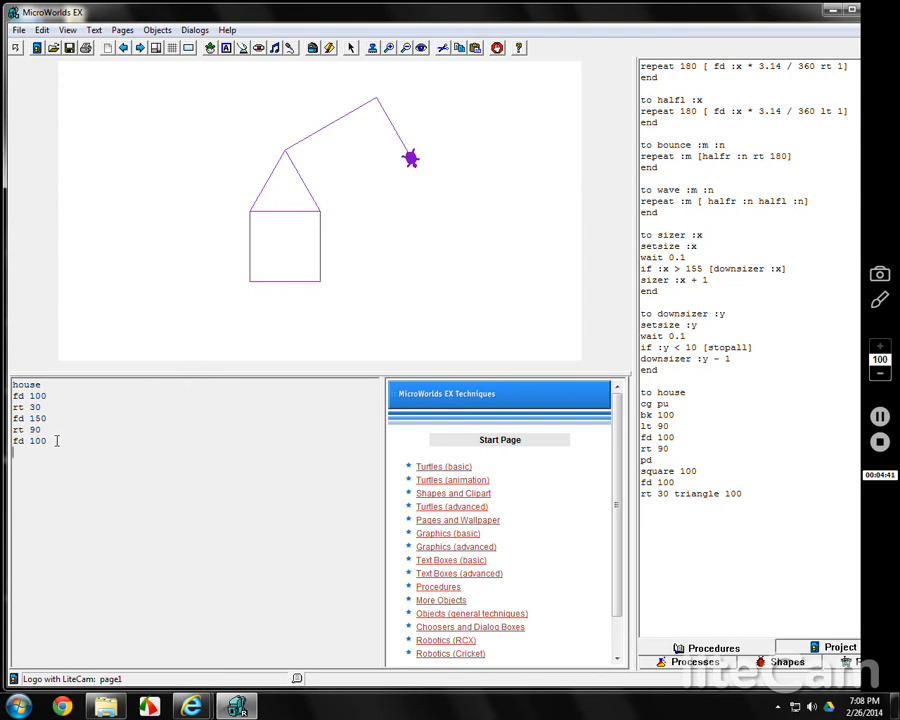
drag(30, 395, 30, 441)
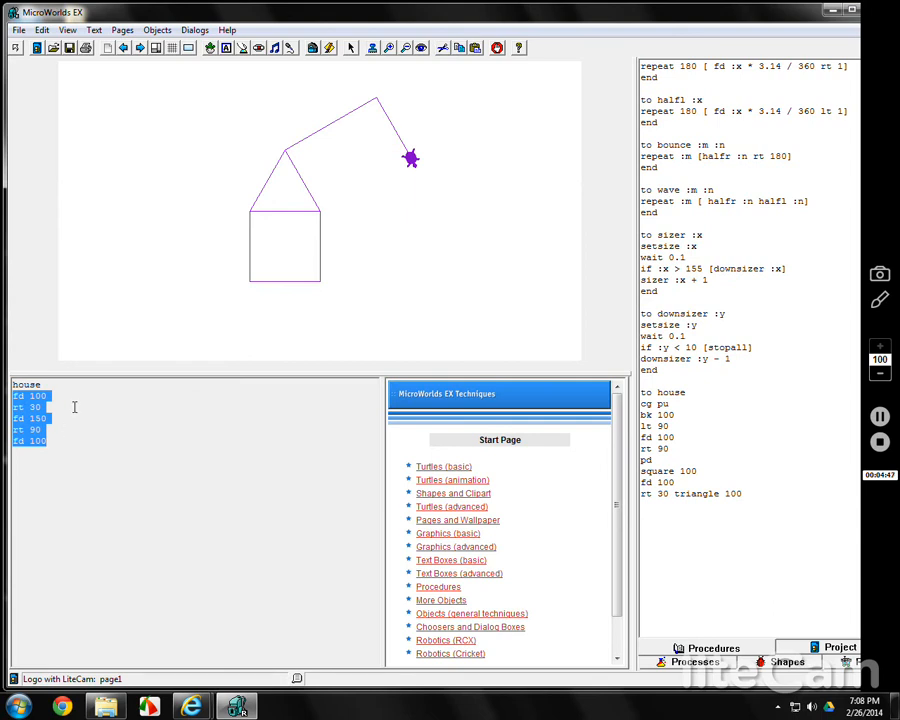
Step: Move the roof-line commands into the house procedure
right_click(74, 407)
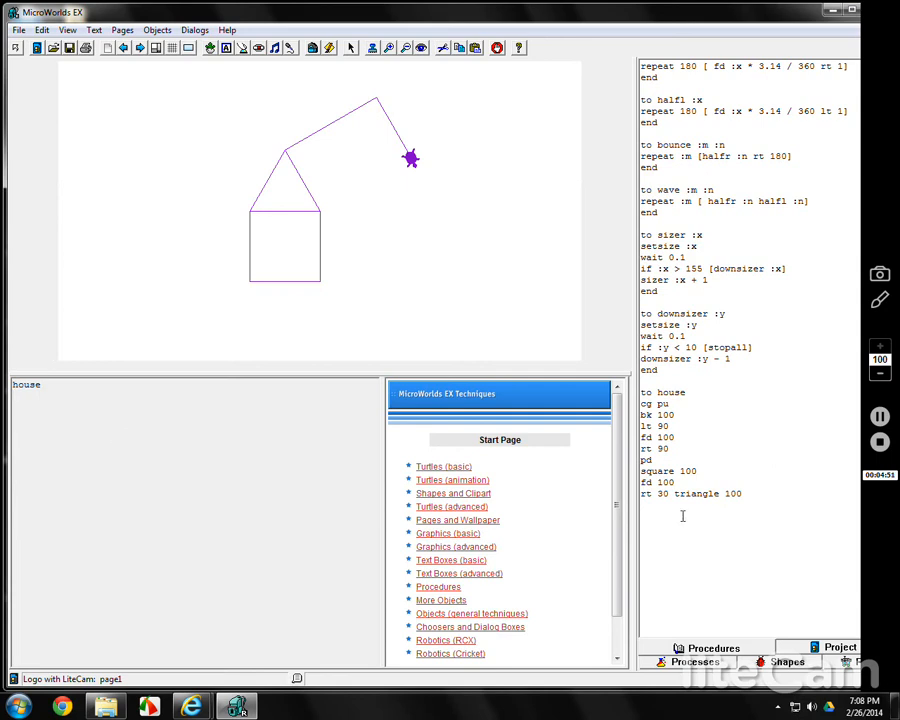
right_click(650, 508)
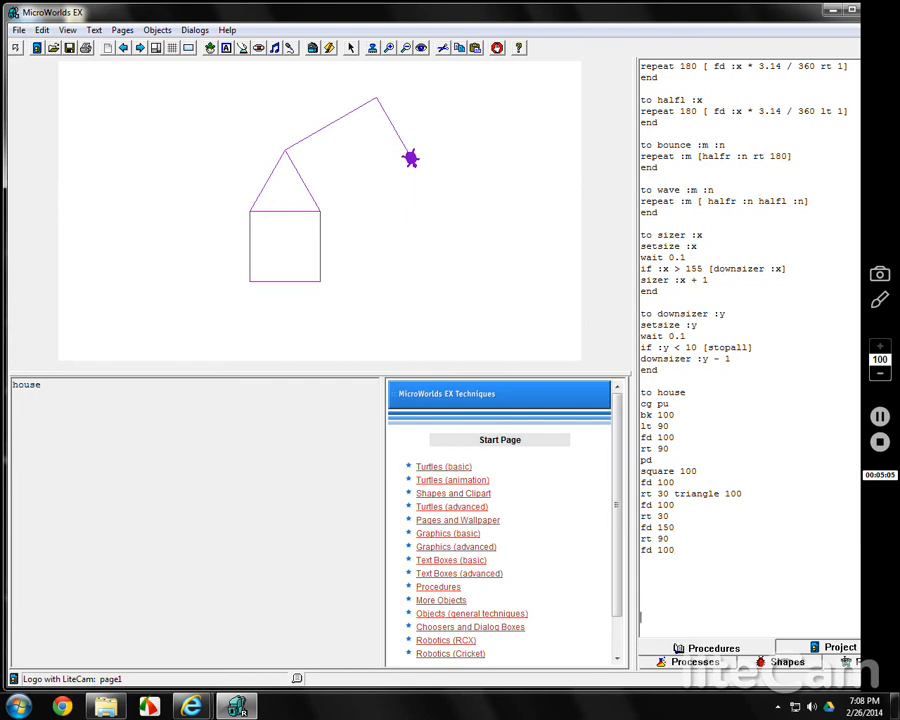
scroll(down, 3)
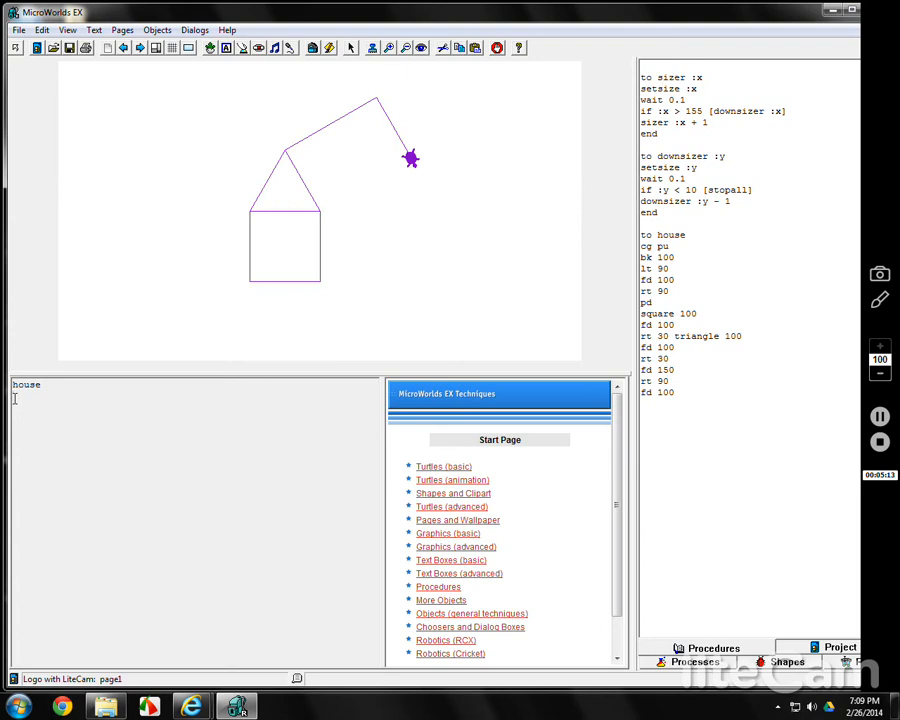
Step: Draw the lower roof edge, side wall and base with rt 90, seth 180, rt 30
text(rt 90)
text(bk 150)
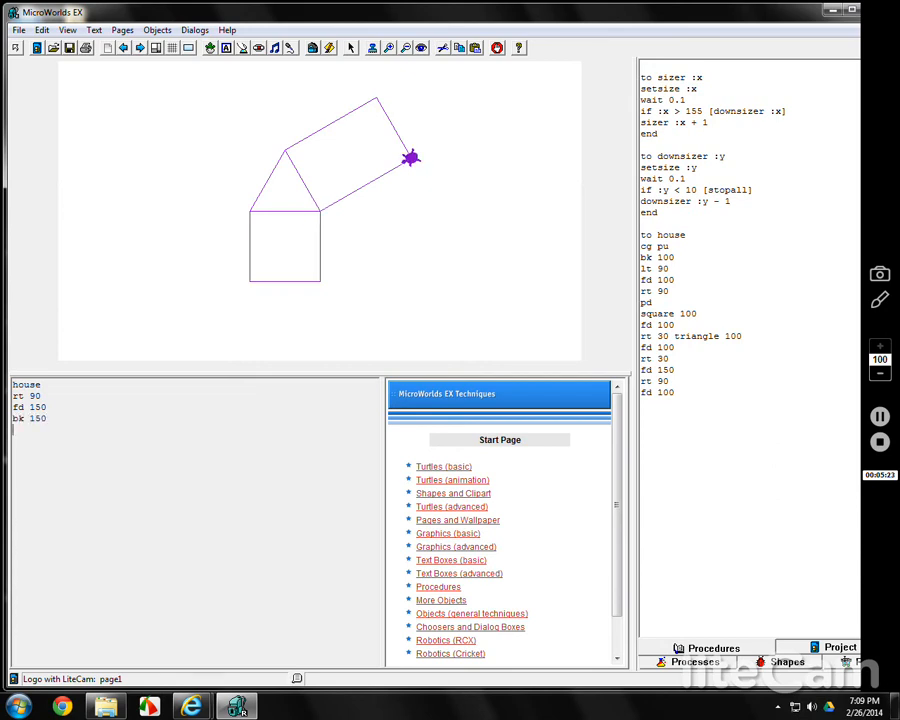
text(seth 1)
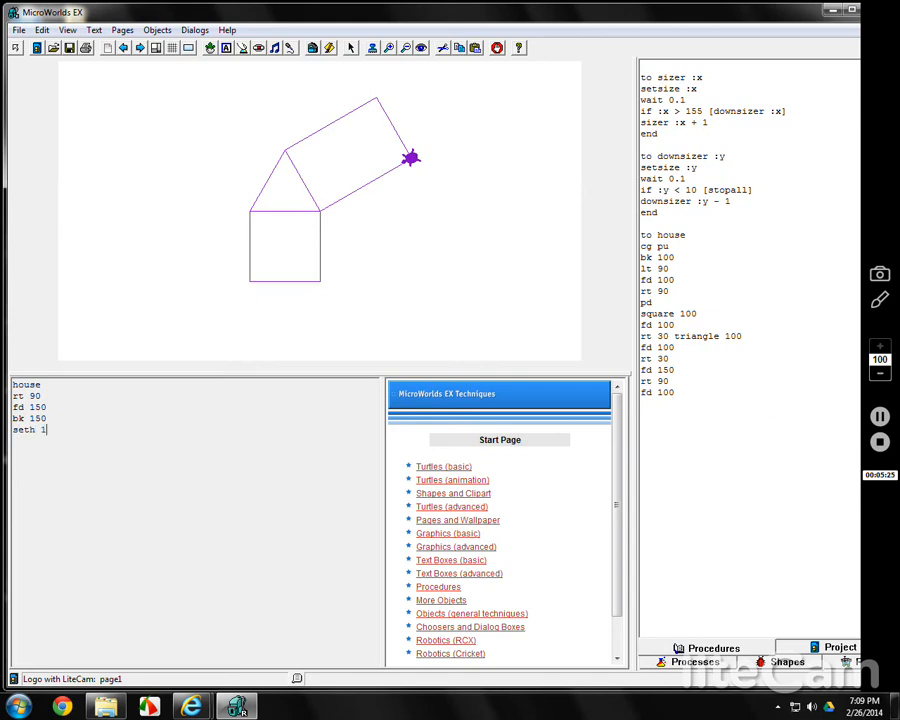
text(80)
text(fd 100)
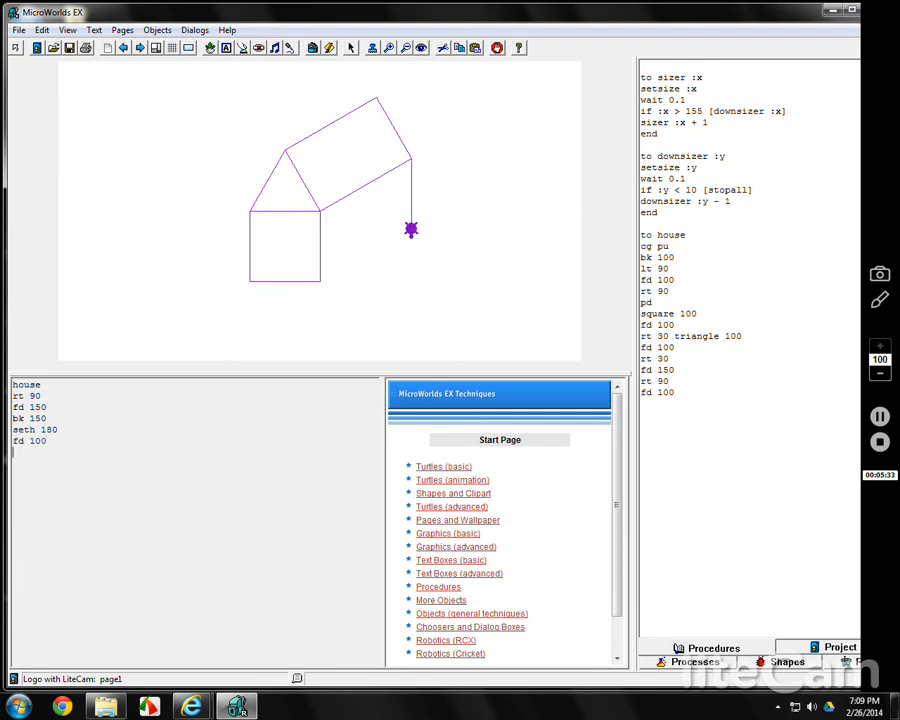
text(rt 30)
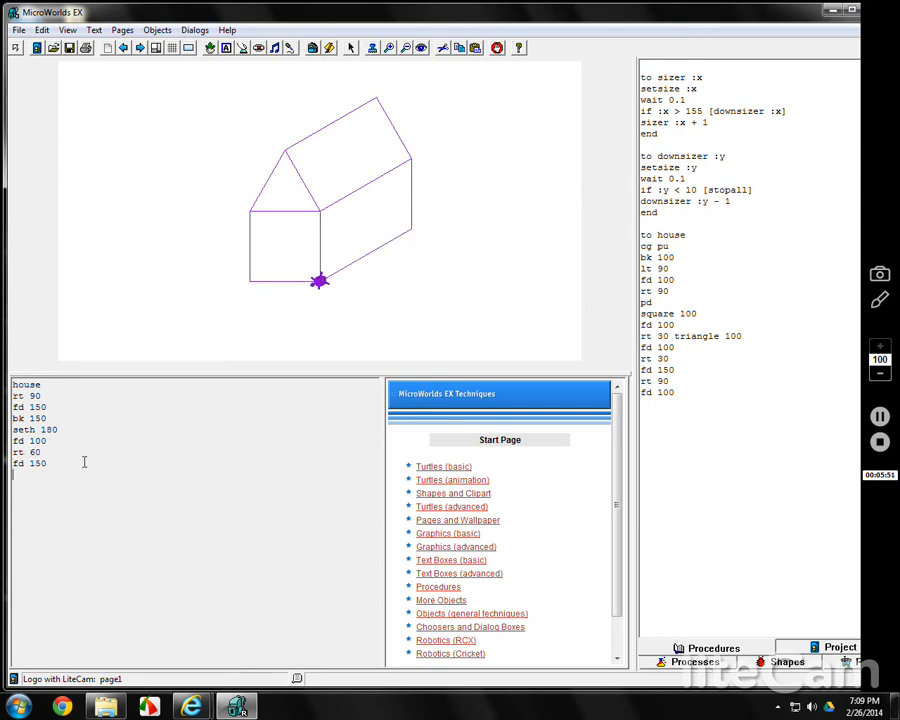
Step: Select the tested roof and side-wall outline commands in the Command Center
drag(30, 396, 30, 463)
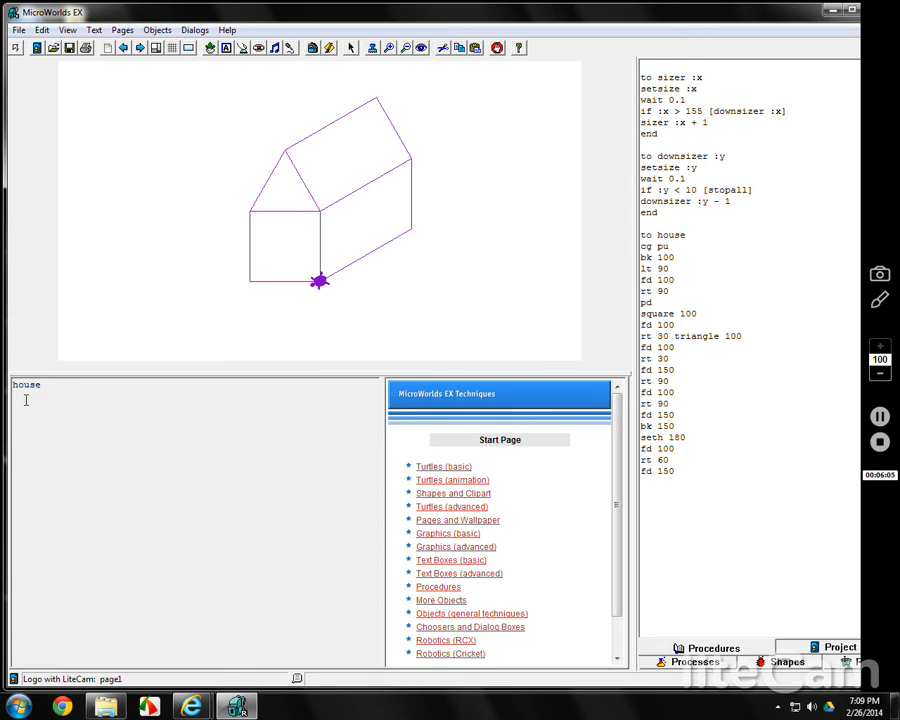
Step: Fill the side wall purple, then move into the gable and set colour yellow
text(pu)
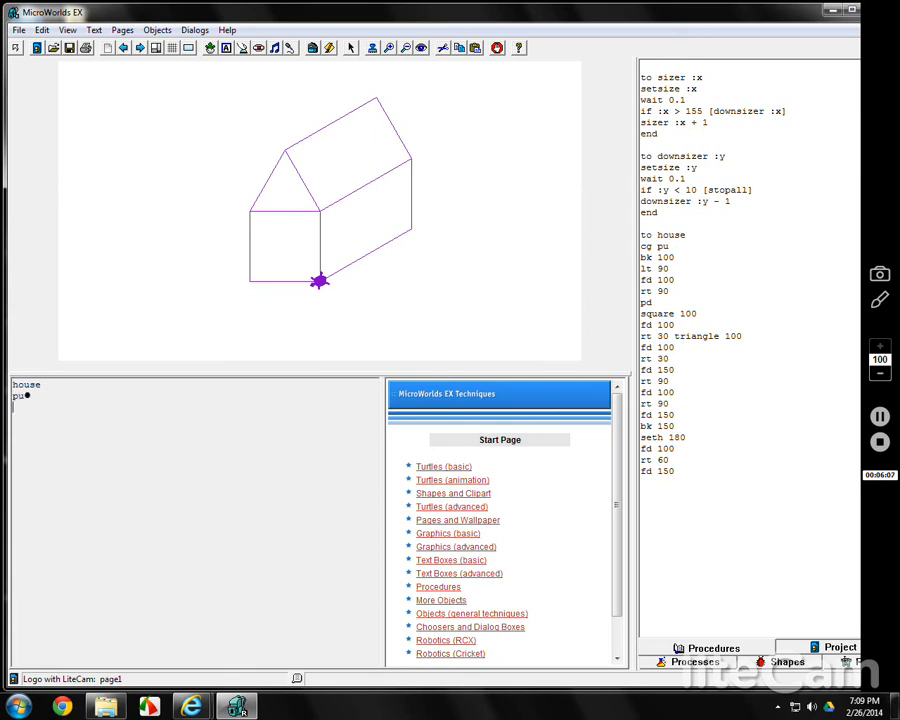
text(bk)
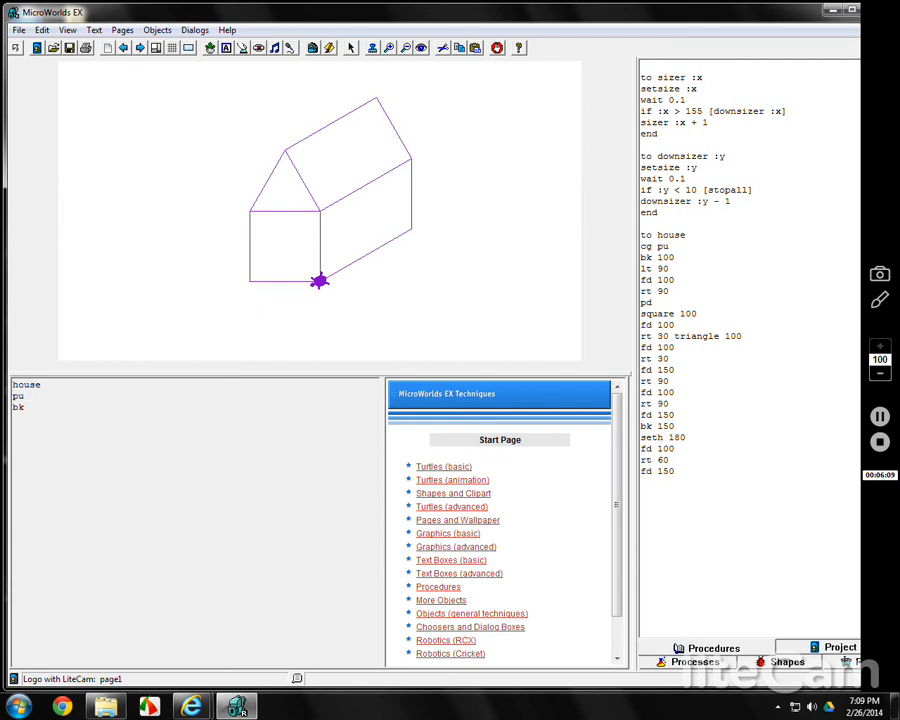
text(bk 20)
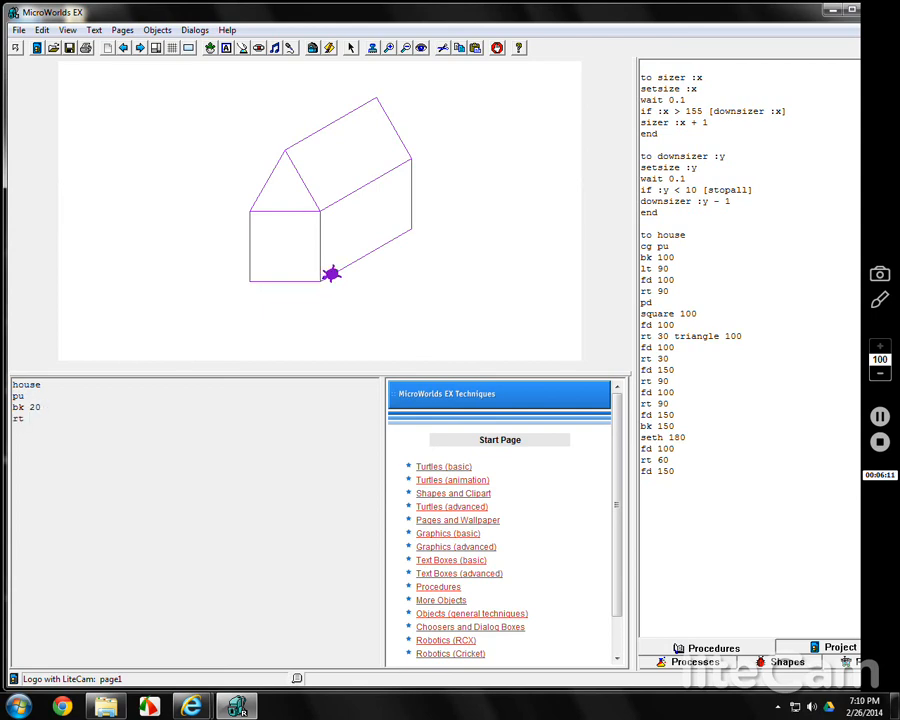
text(rt 90)
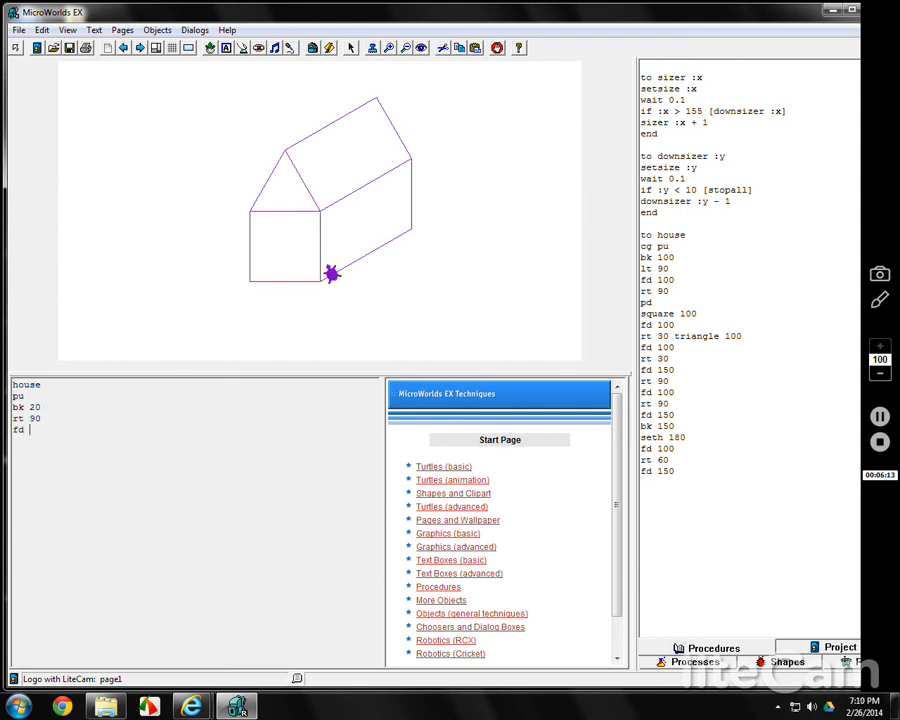
text(10)
text(fill)
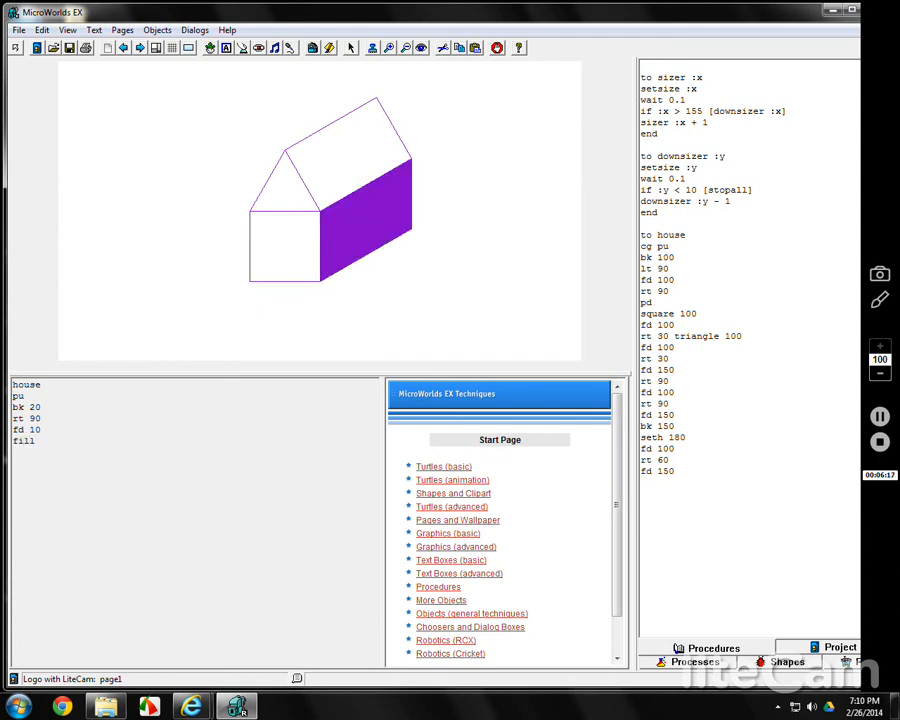
text(set)
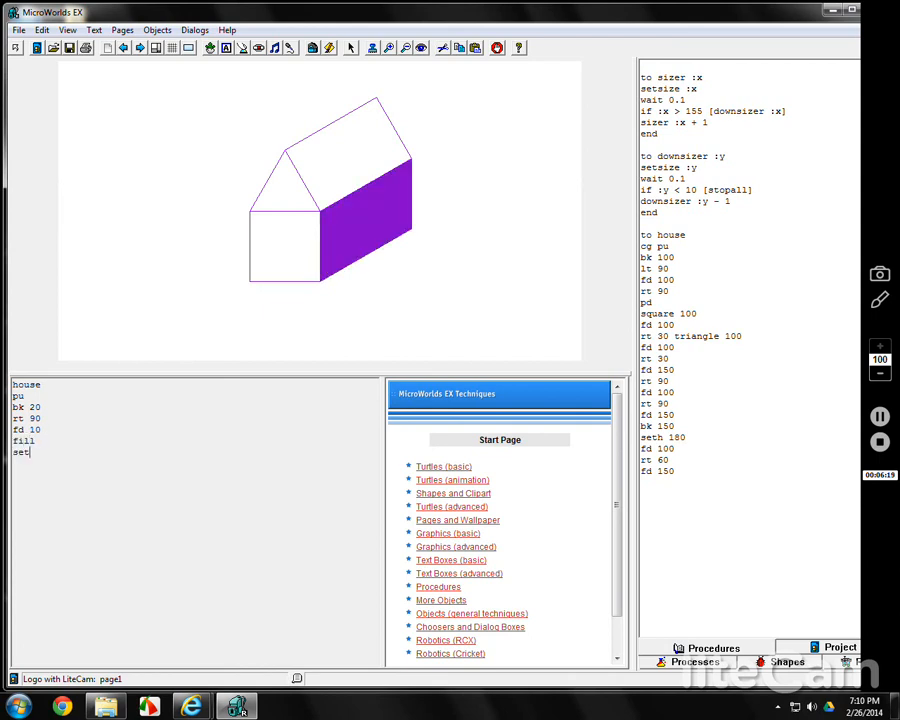
text(c 9)
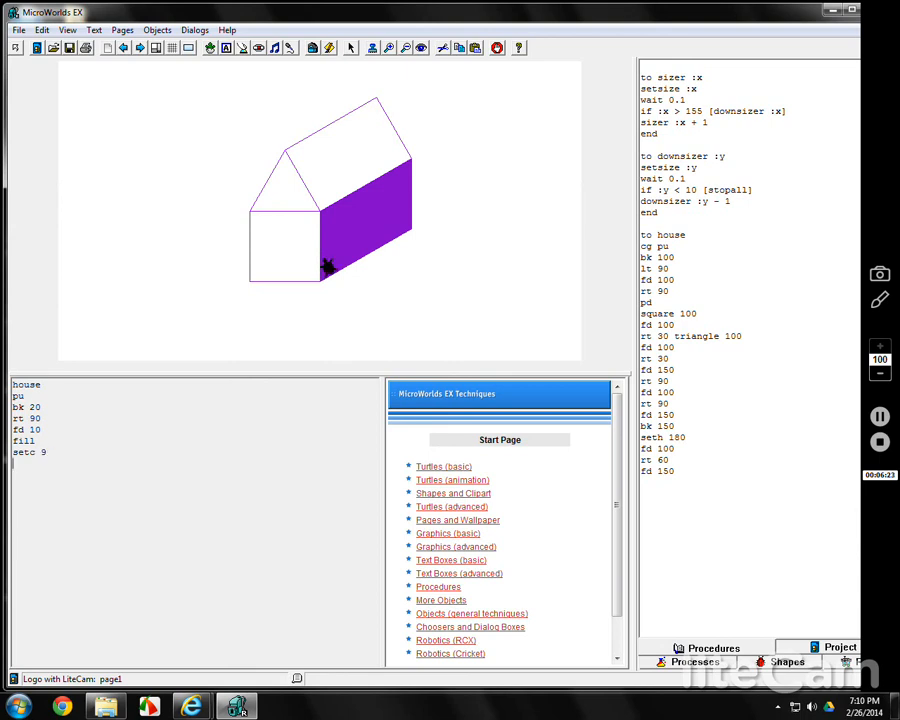
text(fd 100)
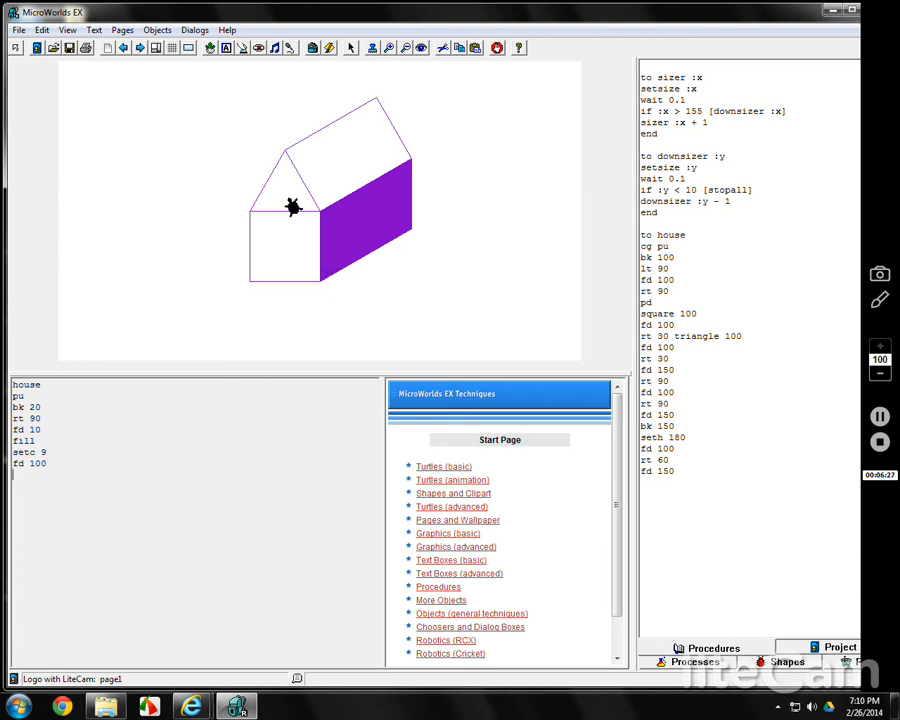
text(setch)
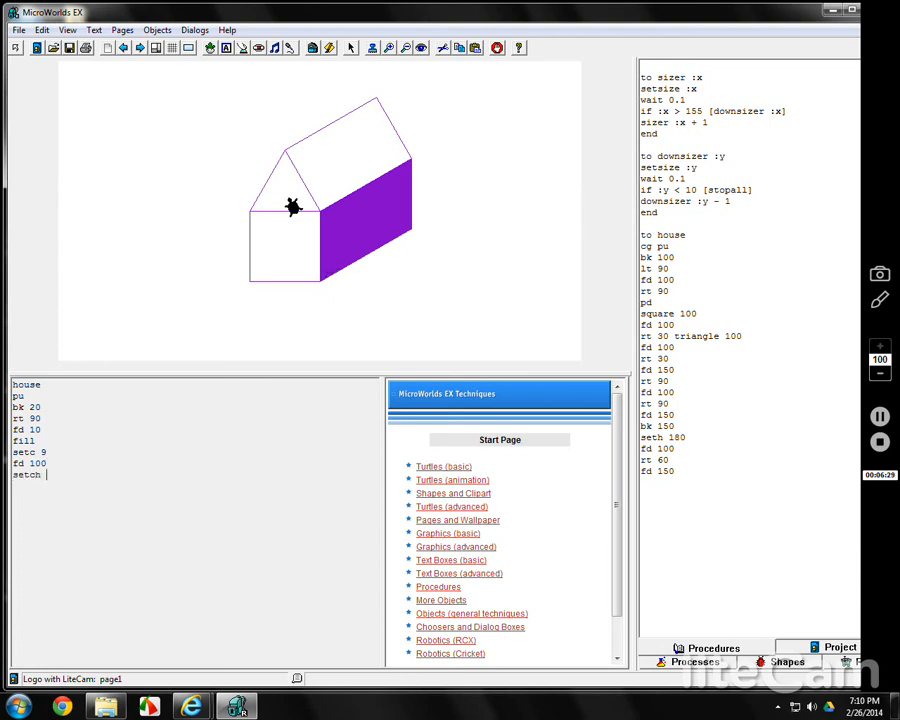
text("yello)
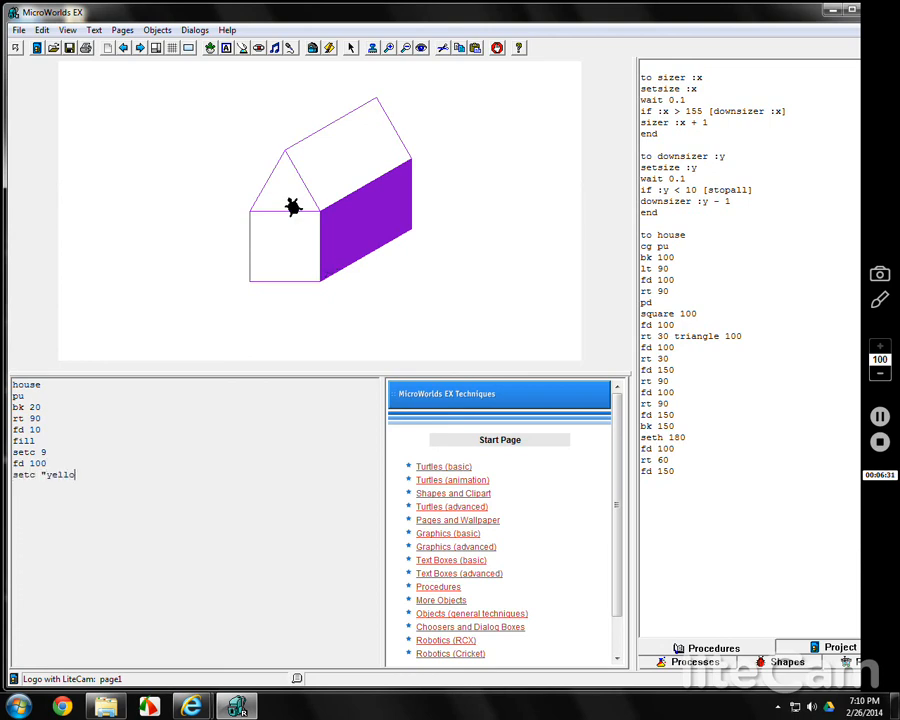
text(yellow)
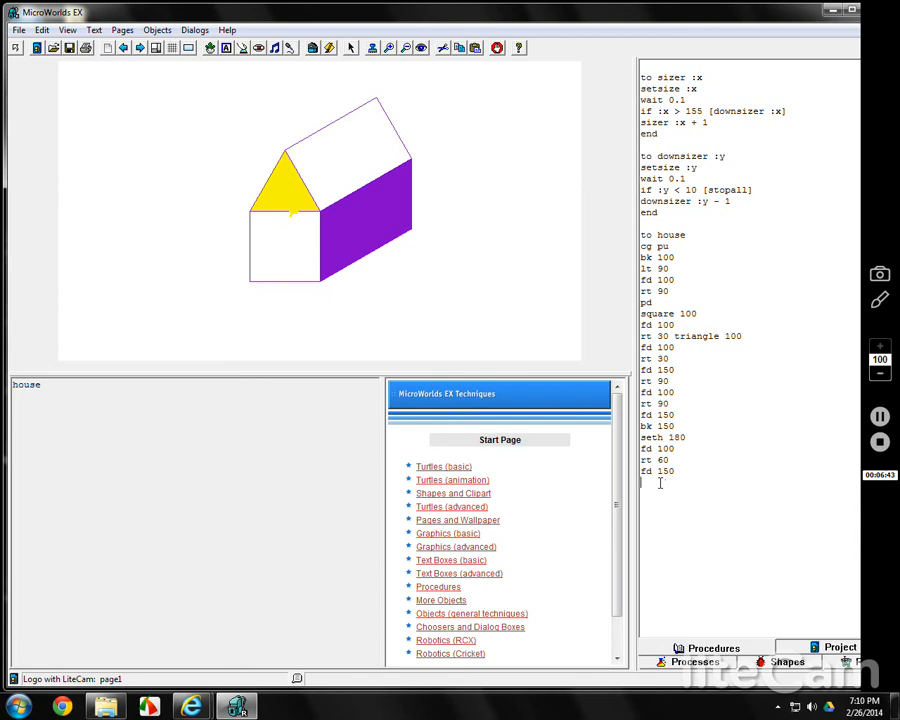
Step: Fill the gable yellow and add the fill commands to the house procedure
text(pu)
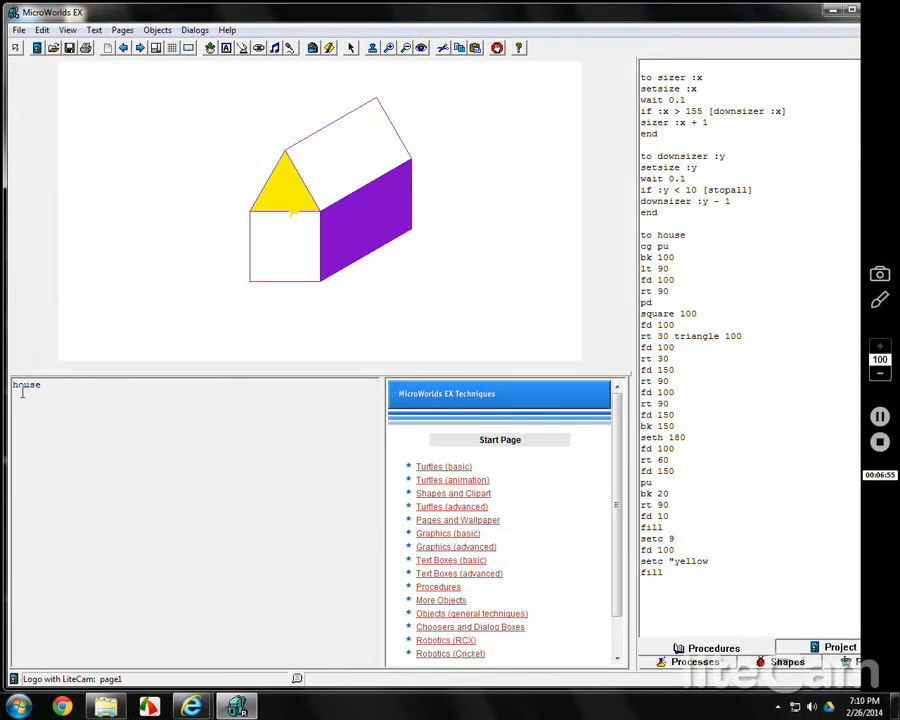
Step: Turn right 90, set colour 9, move forward 100, and fill the roof green
text(rt 9)
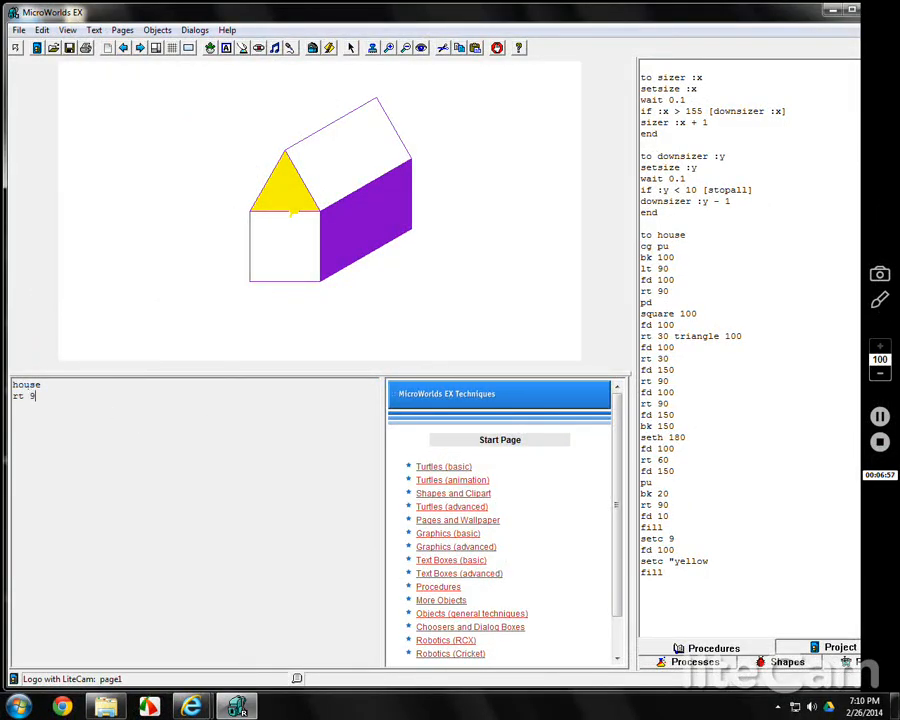
text(0)
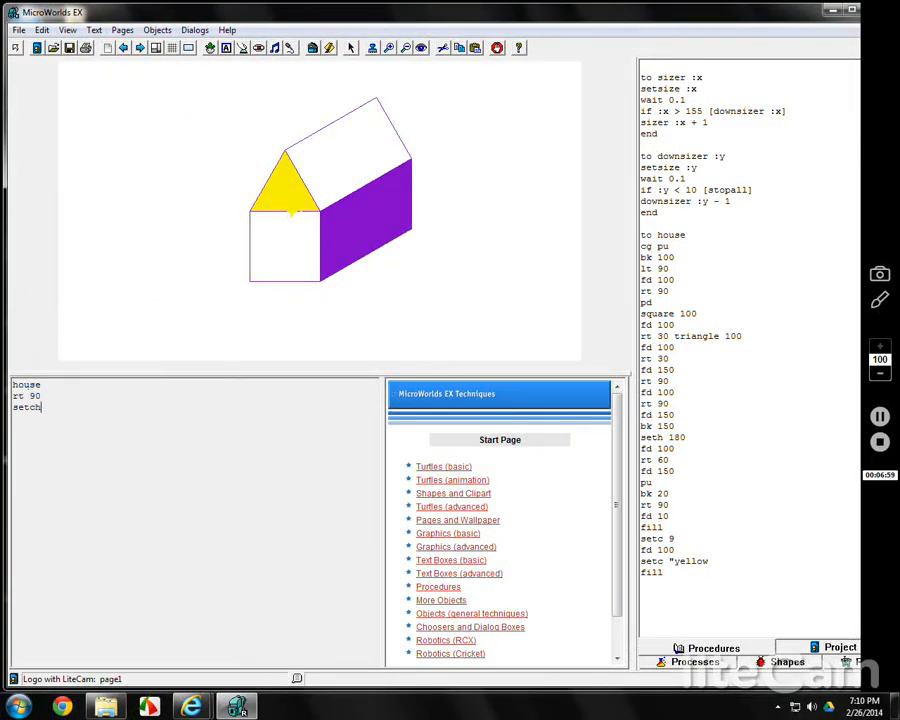
key(Backspace)
text( 9)
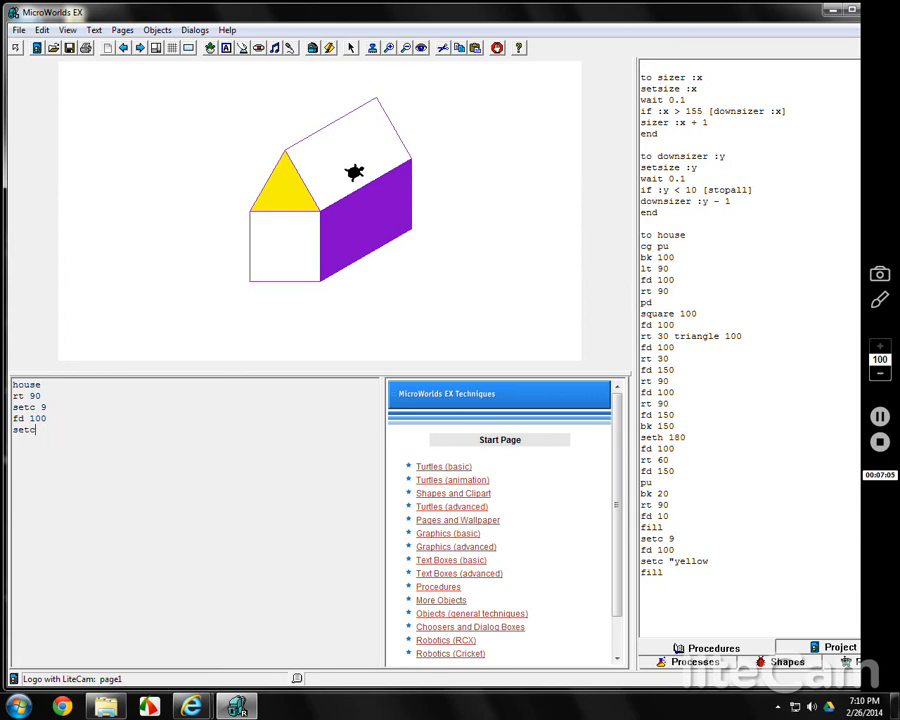
text("g)
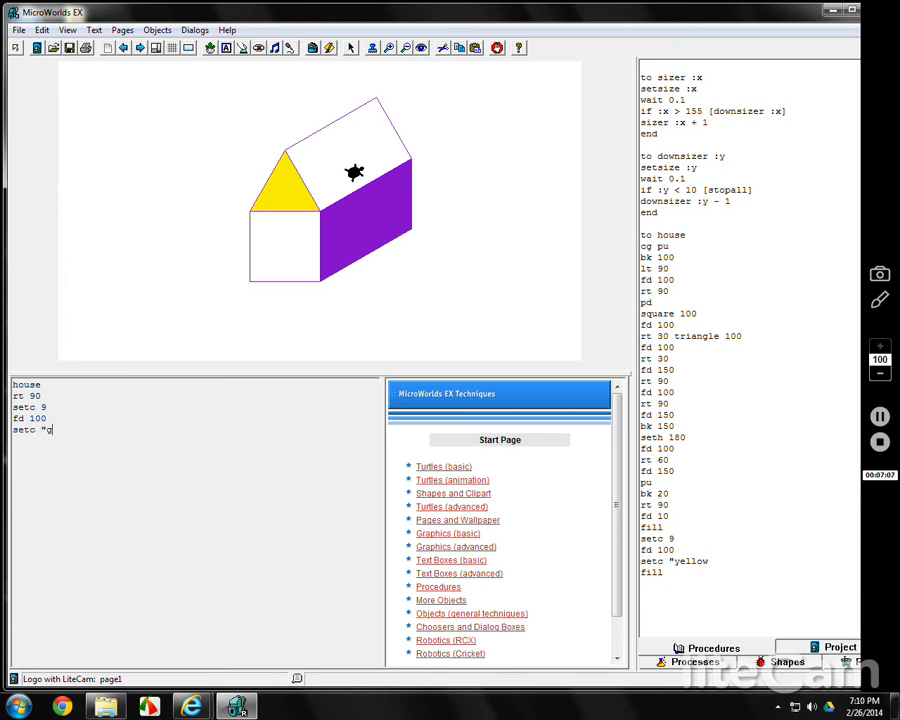
text(reen)
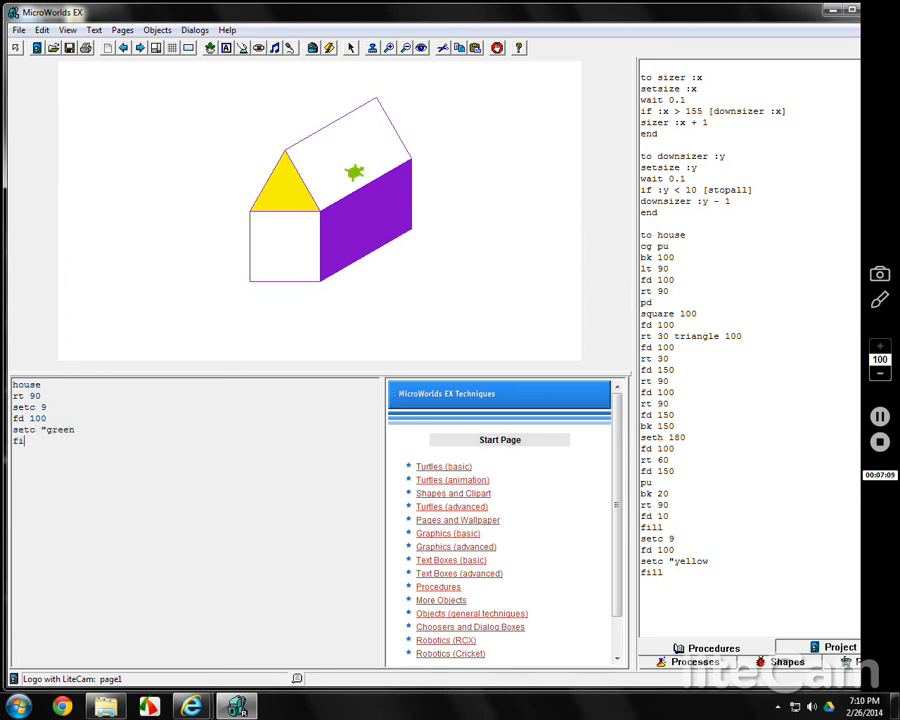
key(Return)
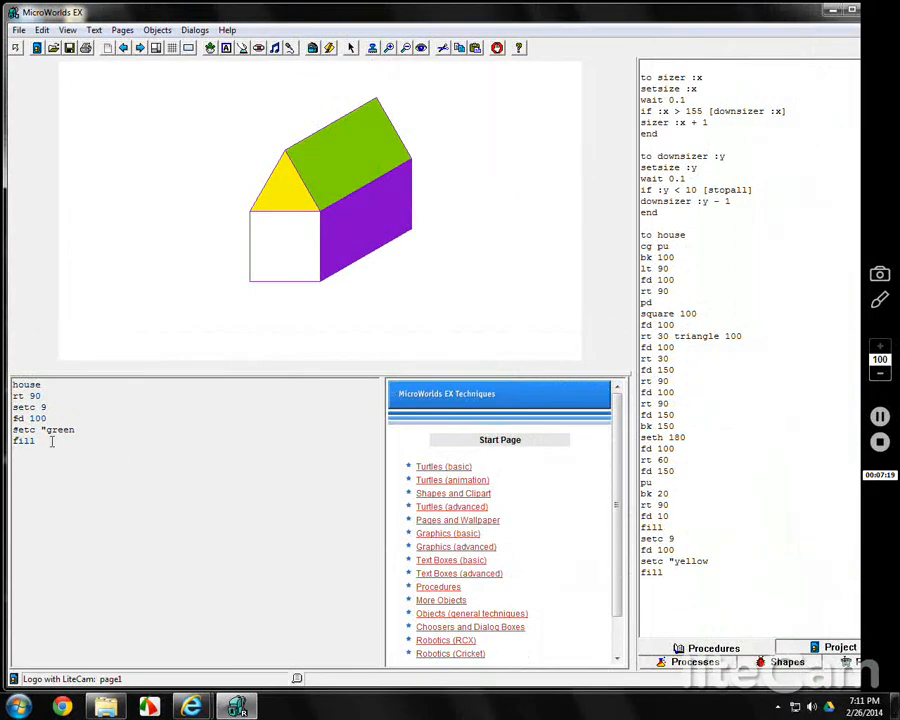
right_click(45, 420)
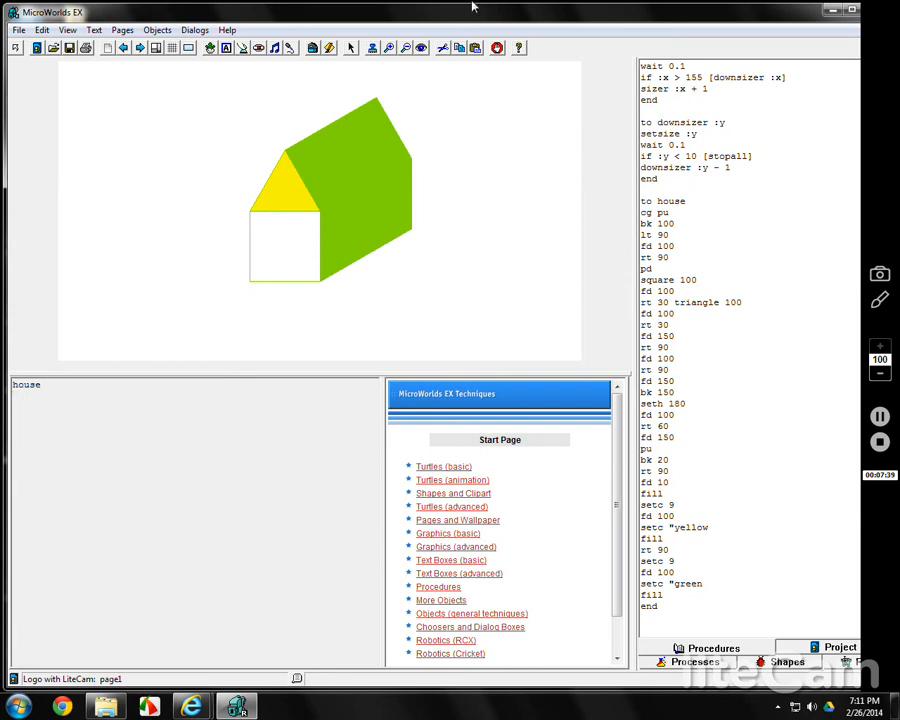
mouse_move(698, 207)
text(setc)
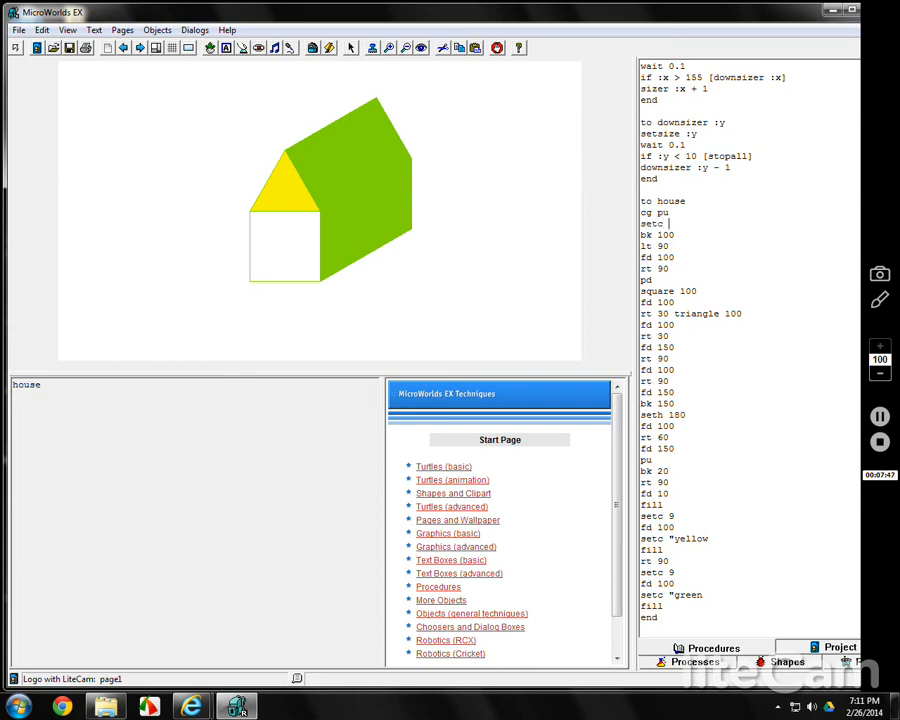
Step: Add a setc "violet line after cg pu in the house procedure
text("violet)
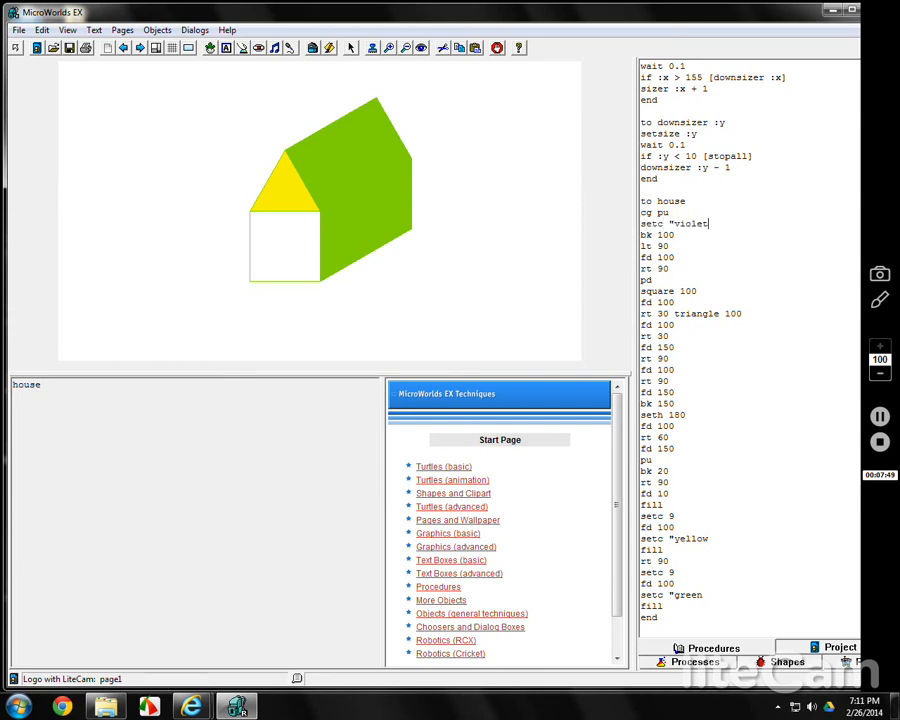